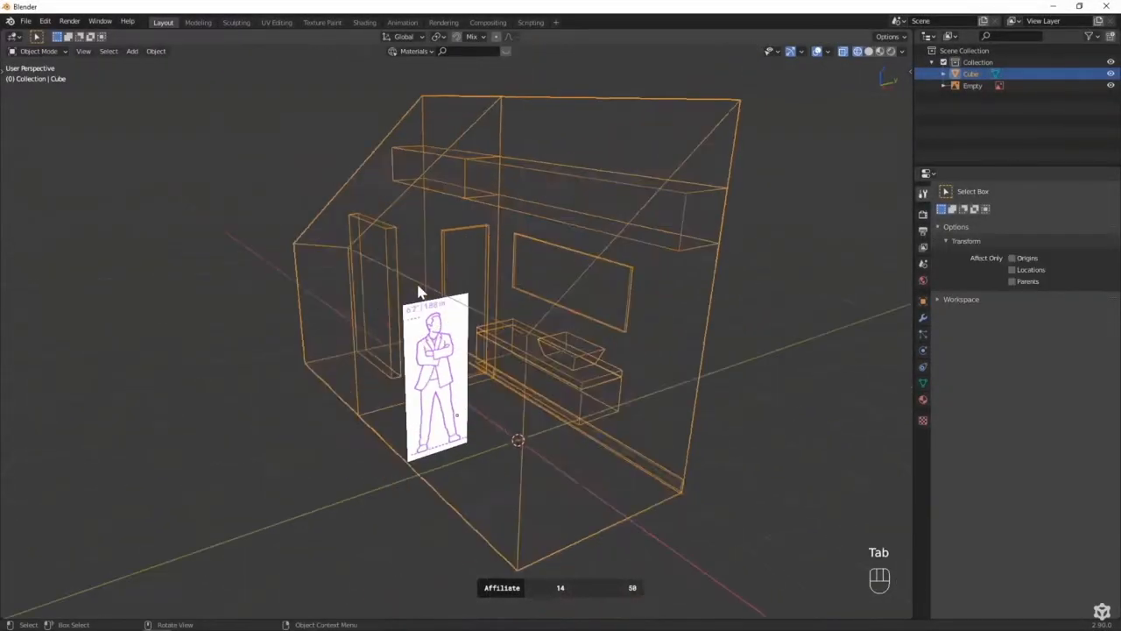
Step: Enter Edit Mode on the room model and move the selected geometry down slightly
key("Tab")
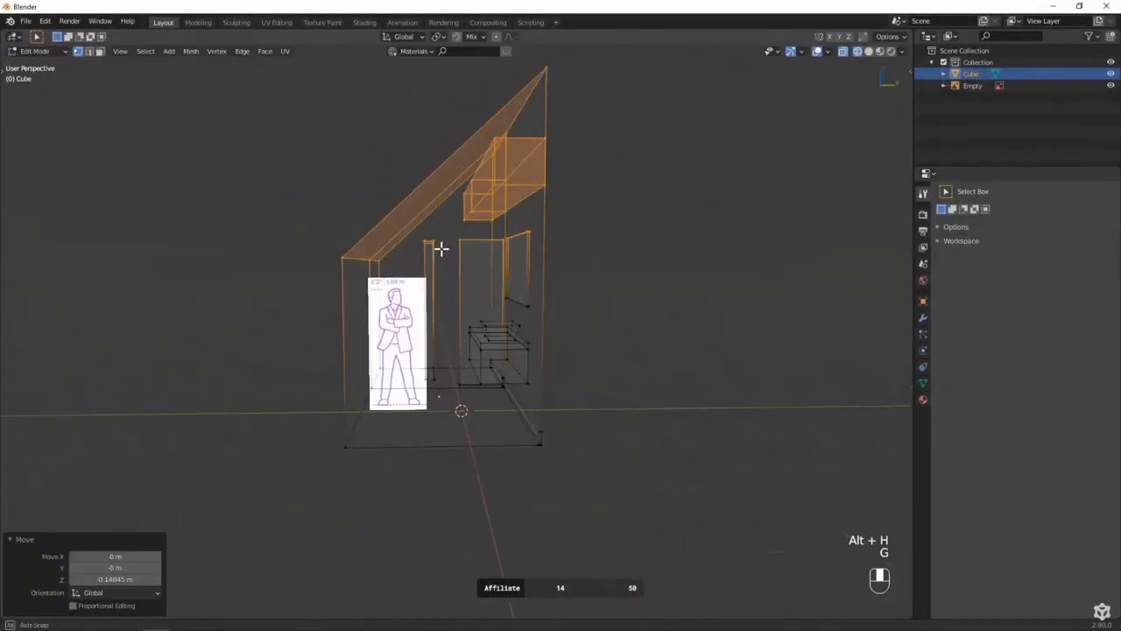
key("g")
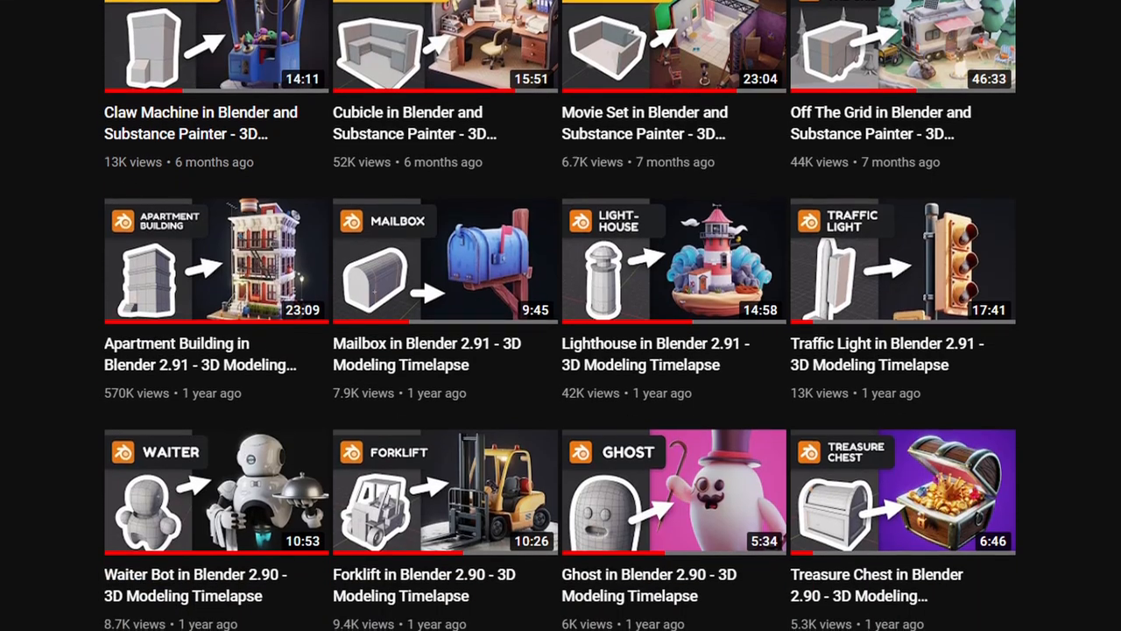
scroll("down", 3)
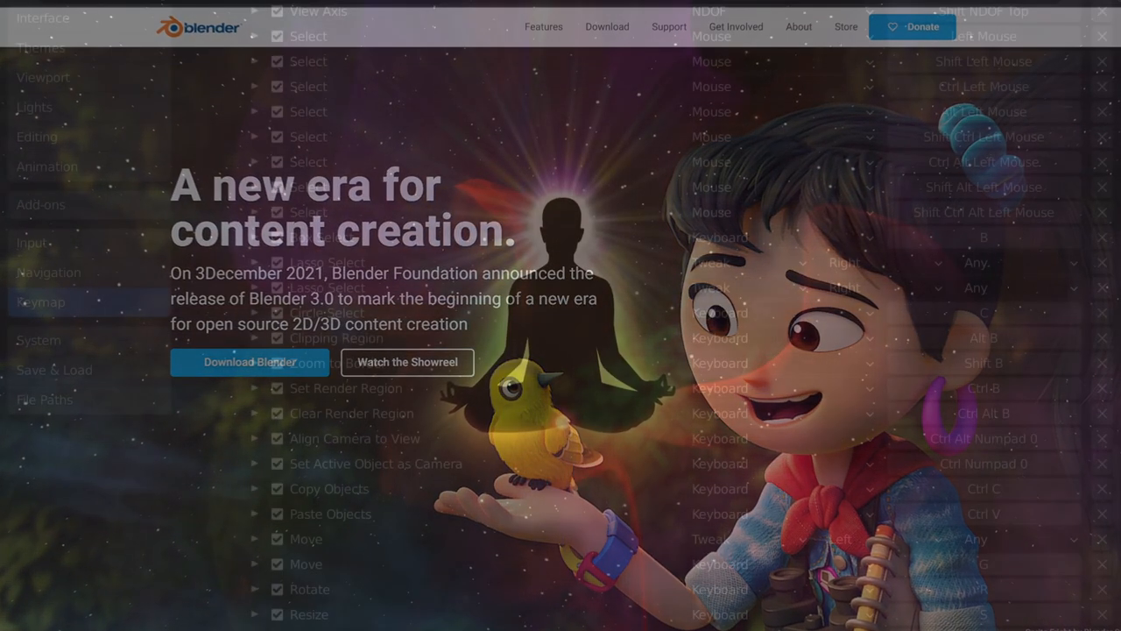
scroll("down", 3)
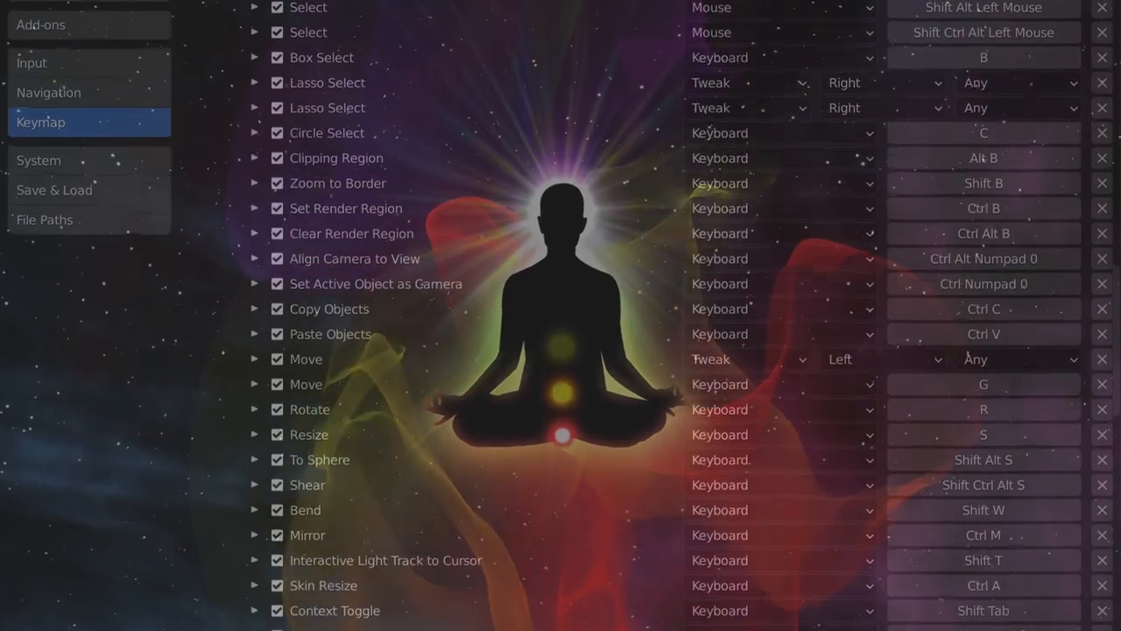
scroll("down", 3)
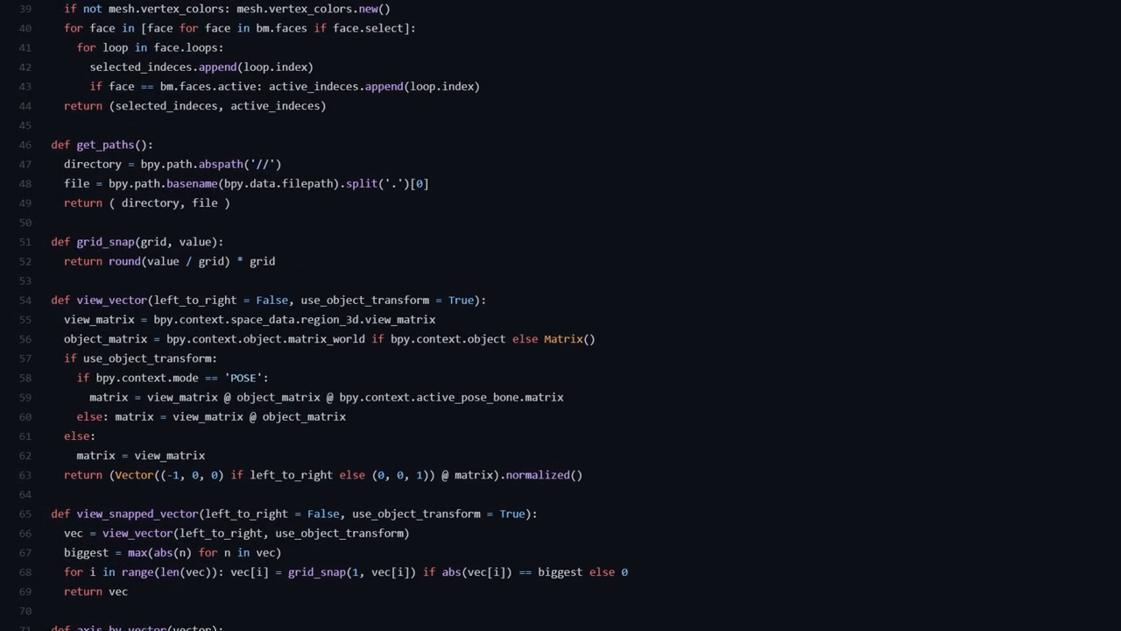
scroll("up", 3)
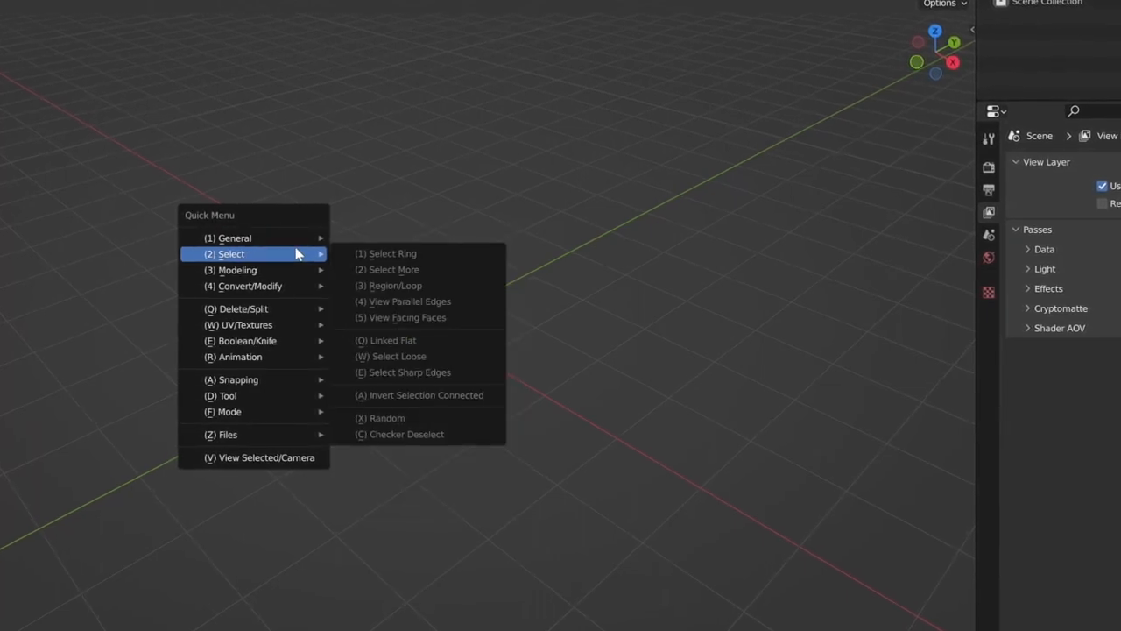
mouse_move(245, 285)
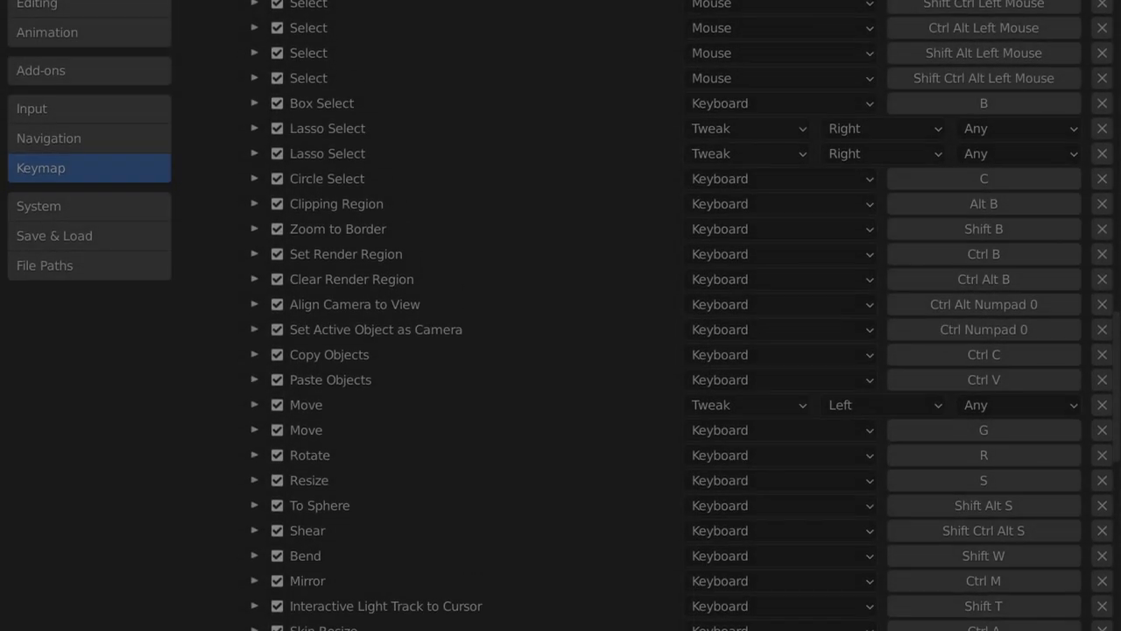
scroll("down", 3)
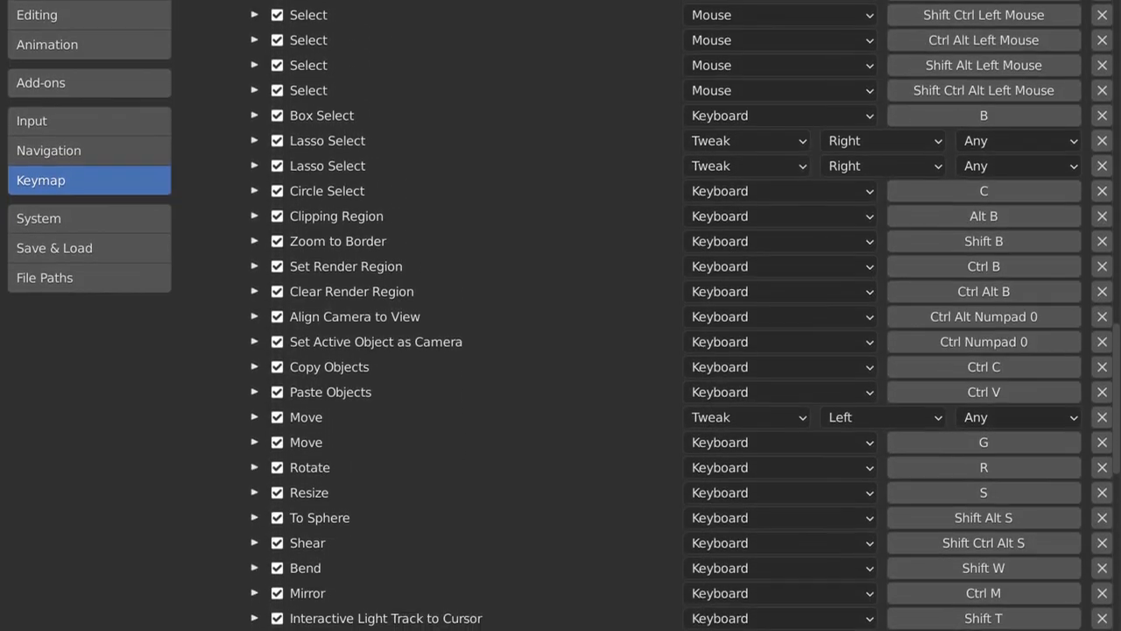
scroll("down", 3)
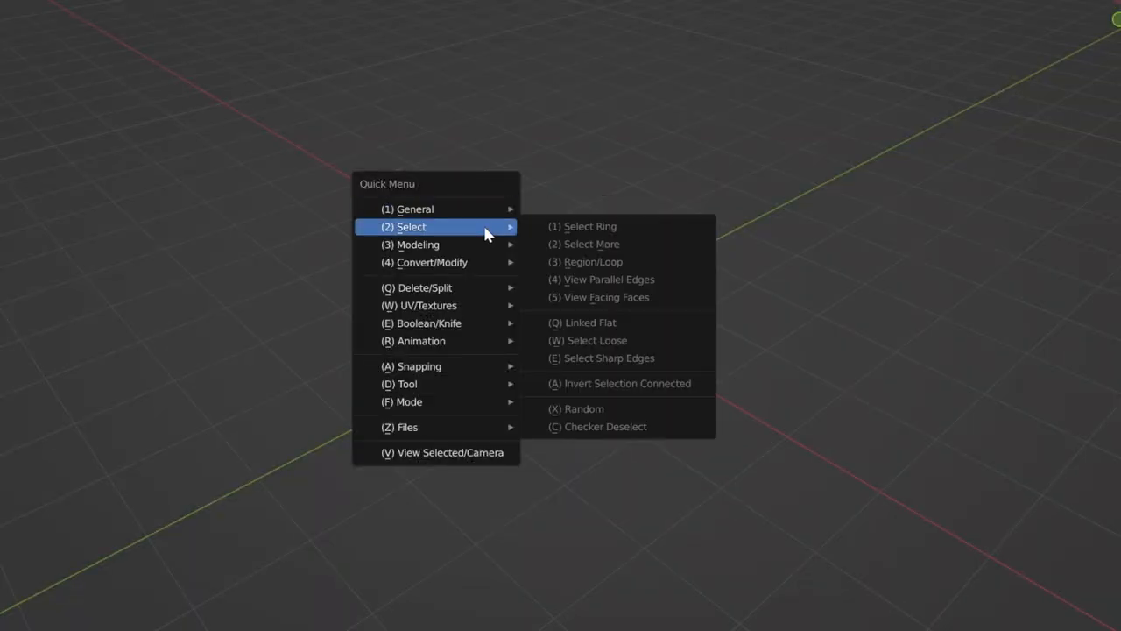
mouse_move(479, 267)
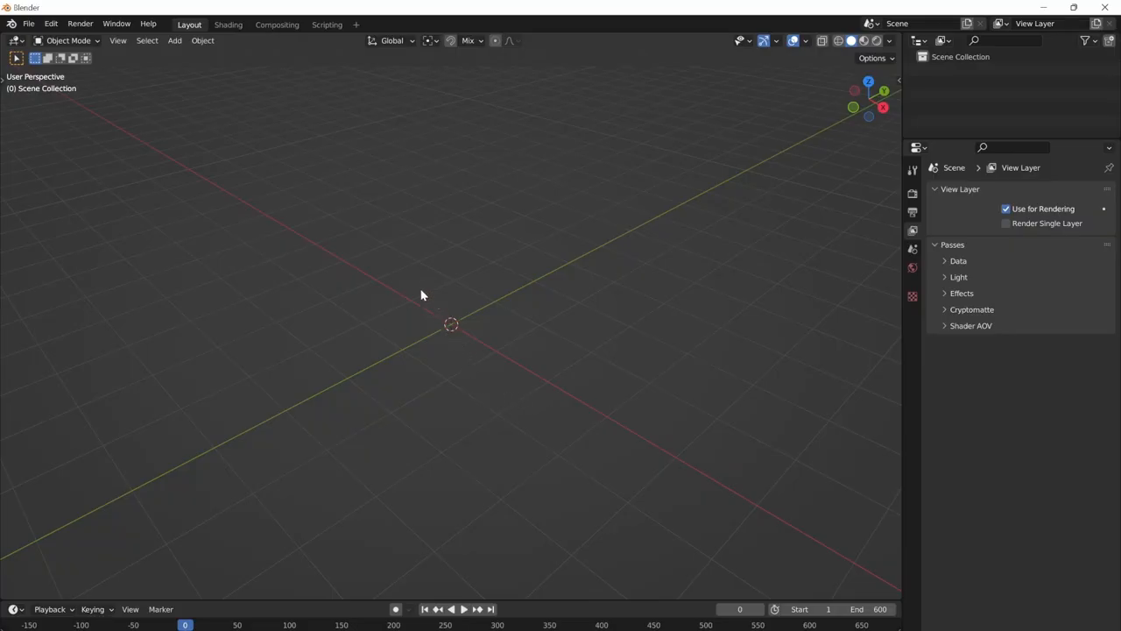
Step: Use Shift+A to add a plane at the scene origin, then a cube
left_click(175, 40)
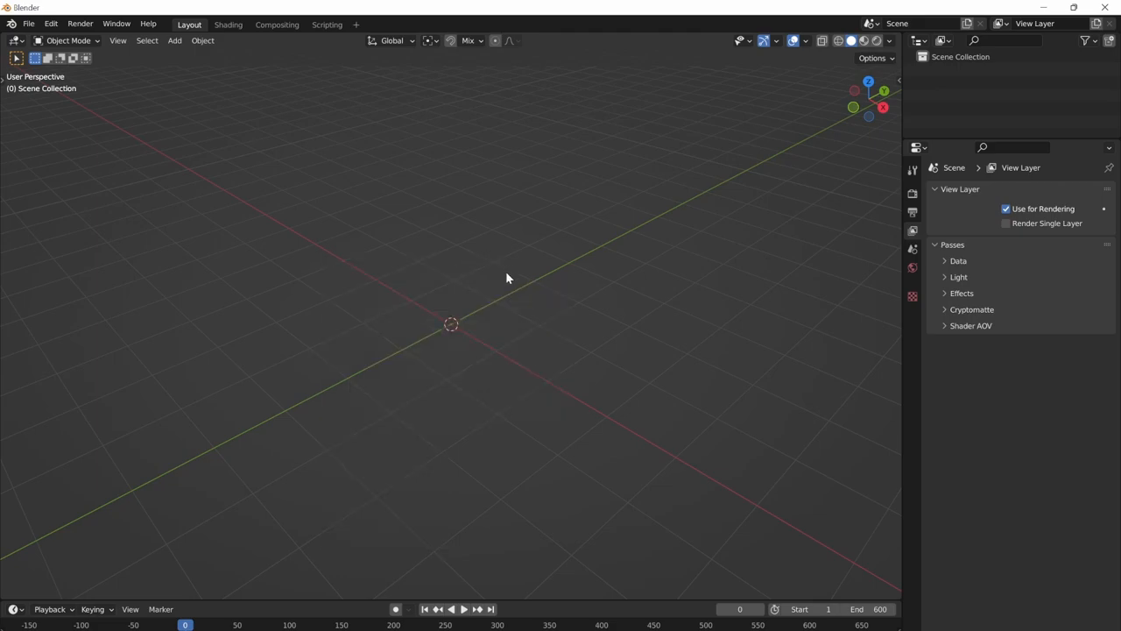
key("shift+a")
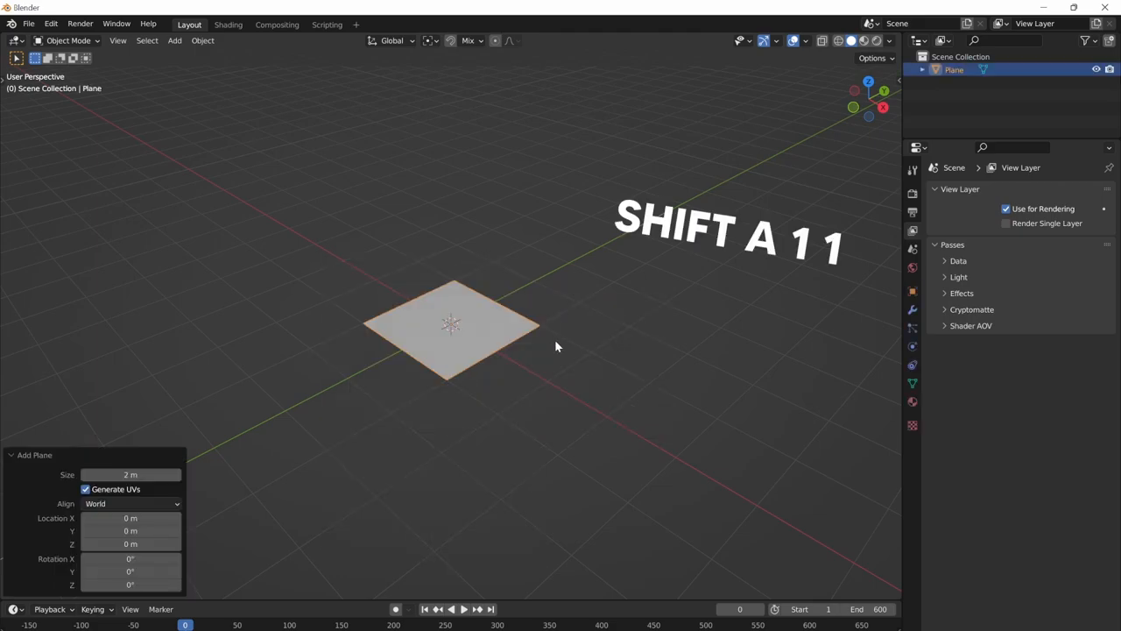
key("shift+a")
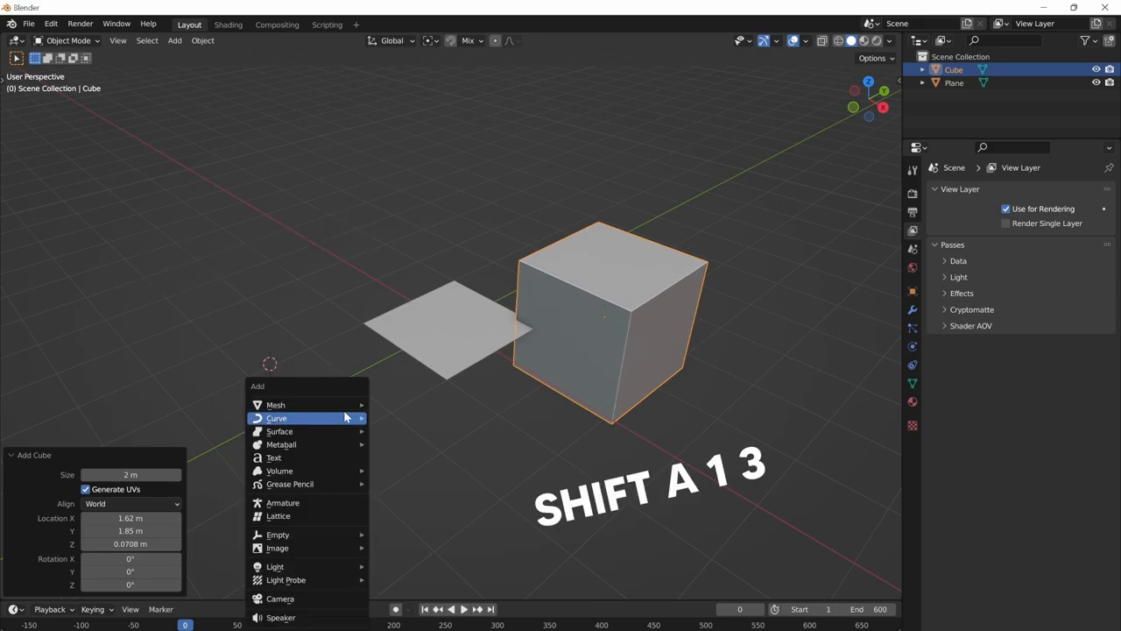
left_click(276, 417)
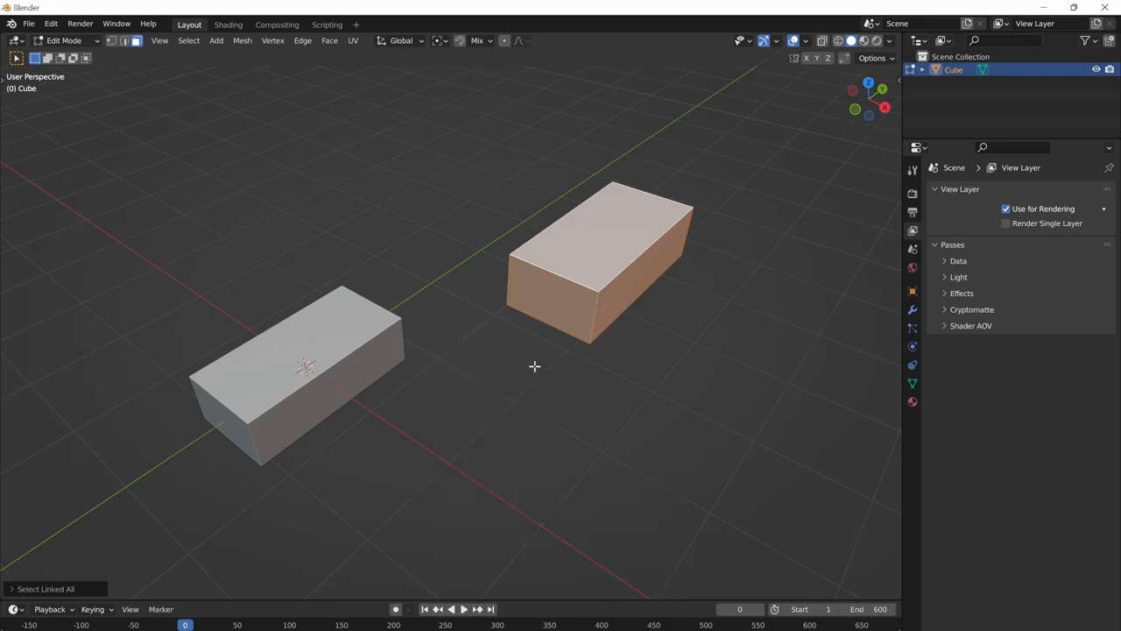
mouse_move(527, 358)
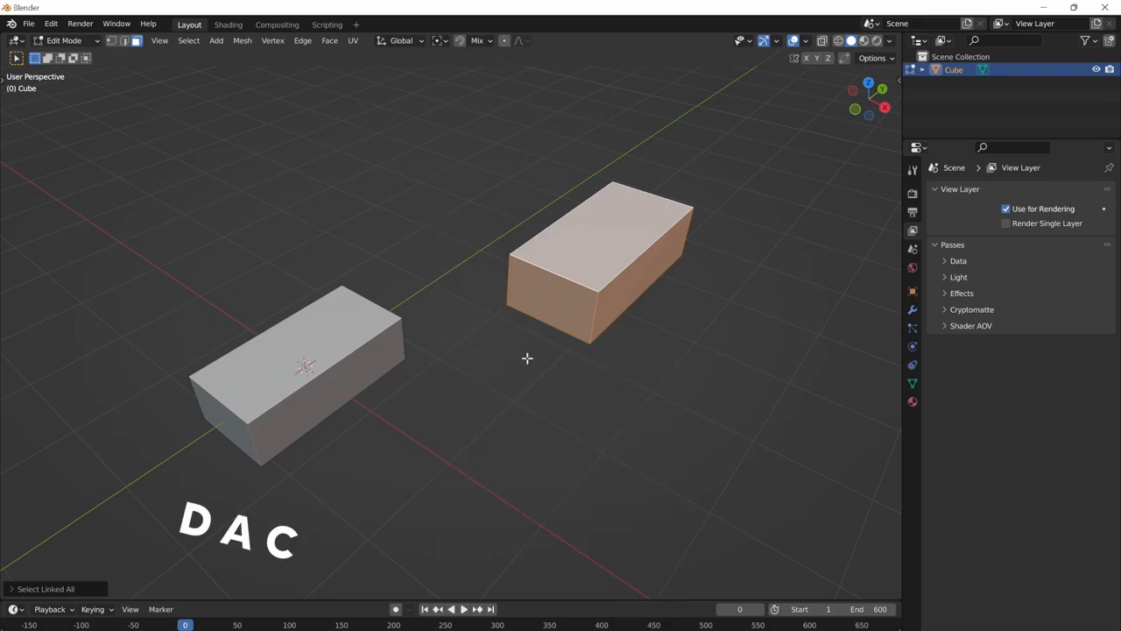
Step: Drag the selected box beside the other box to start the repeated row
left_click_drag(600, 263, 490, 271)
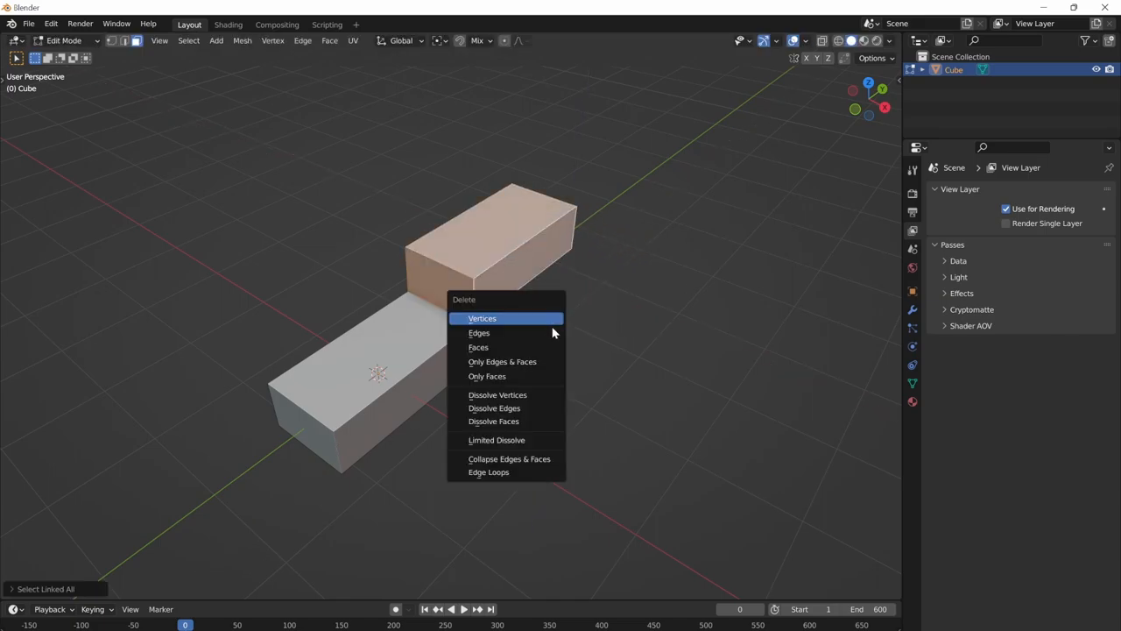
left_click(482, 318)
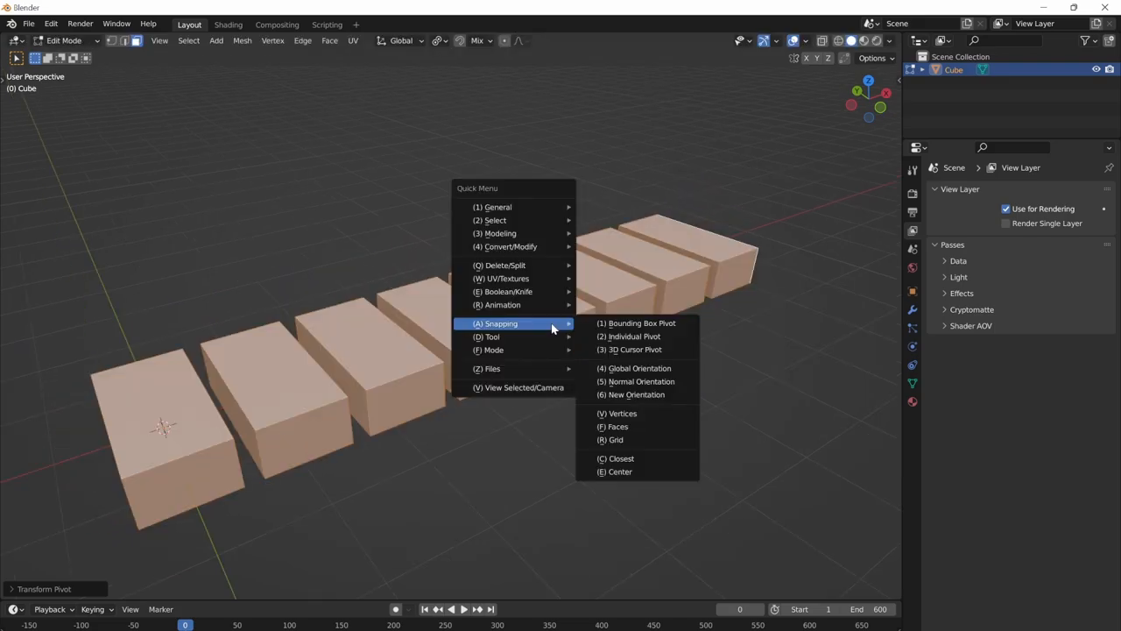
mouse_move(633, 349)
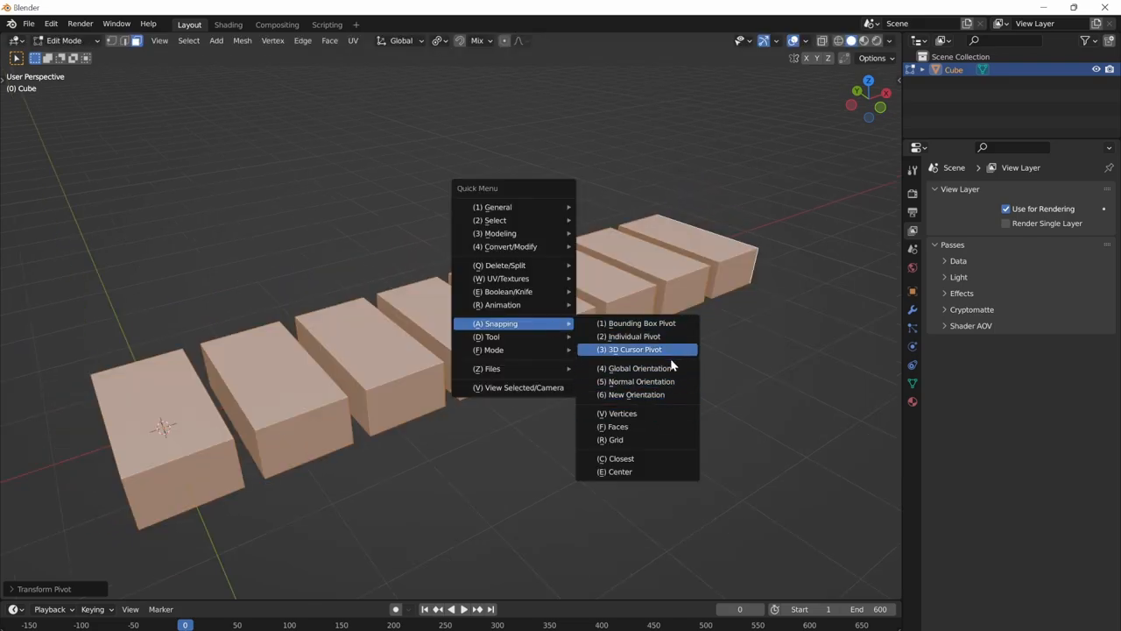
mouse_move(639, 381)
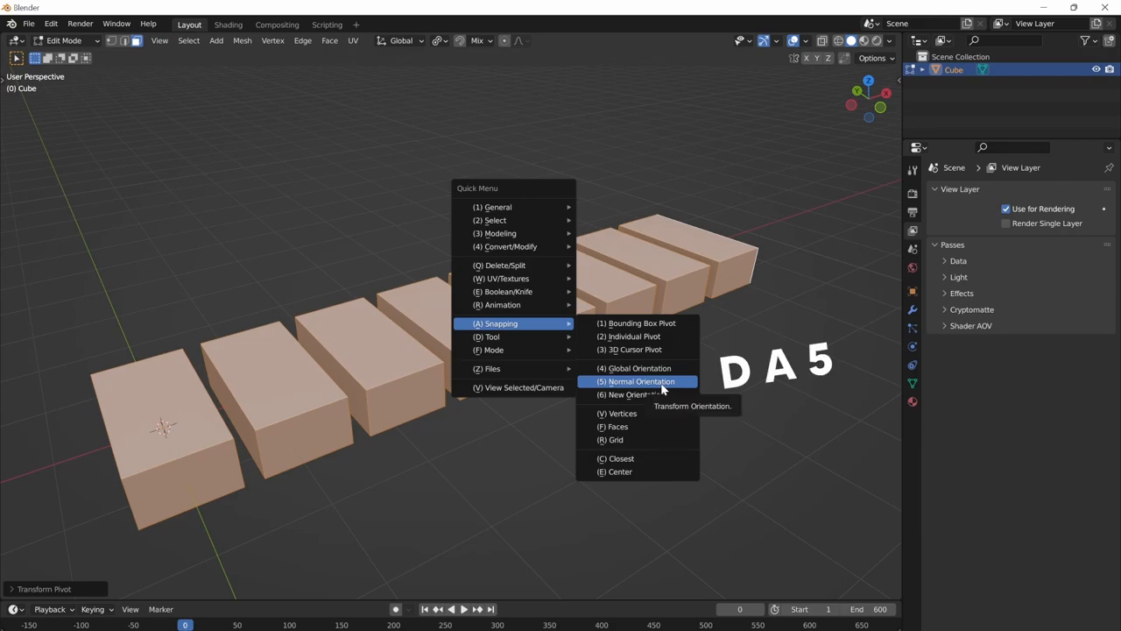
mouse_move(684, 387)
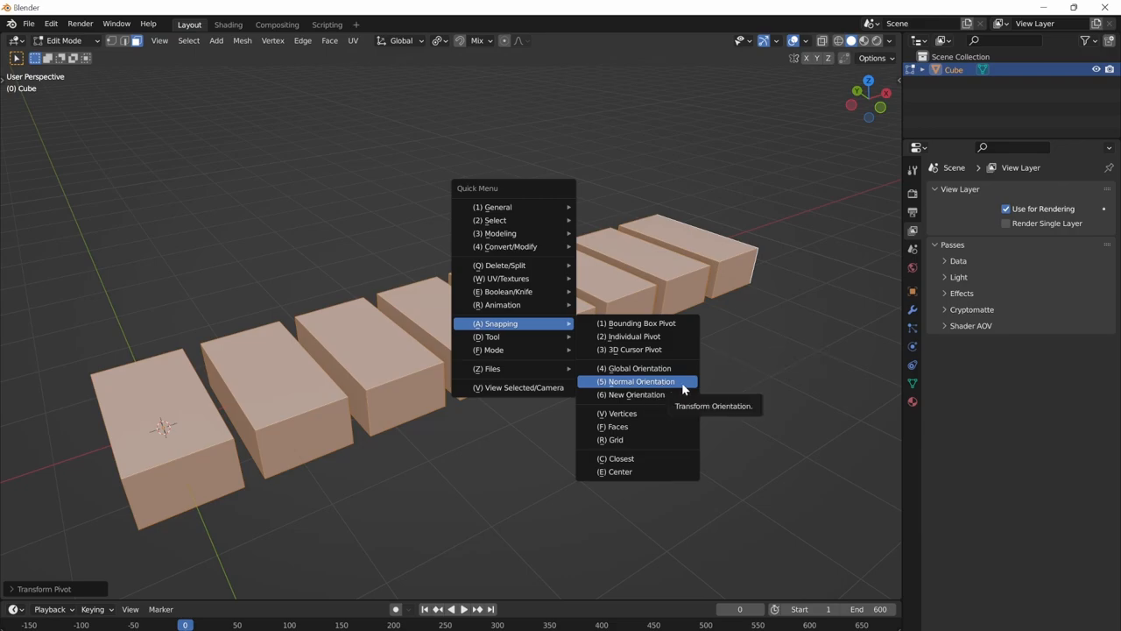
Step: Set transform orientation to Normal and review the Pivot Point choices
left_click(639, 381)
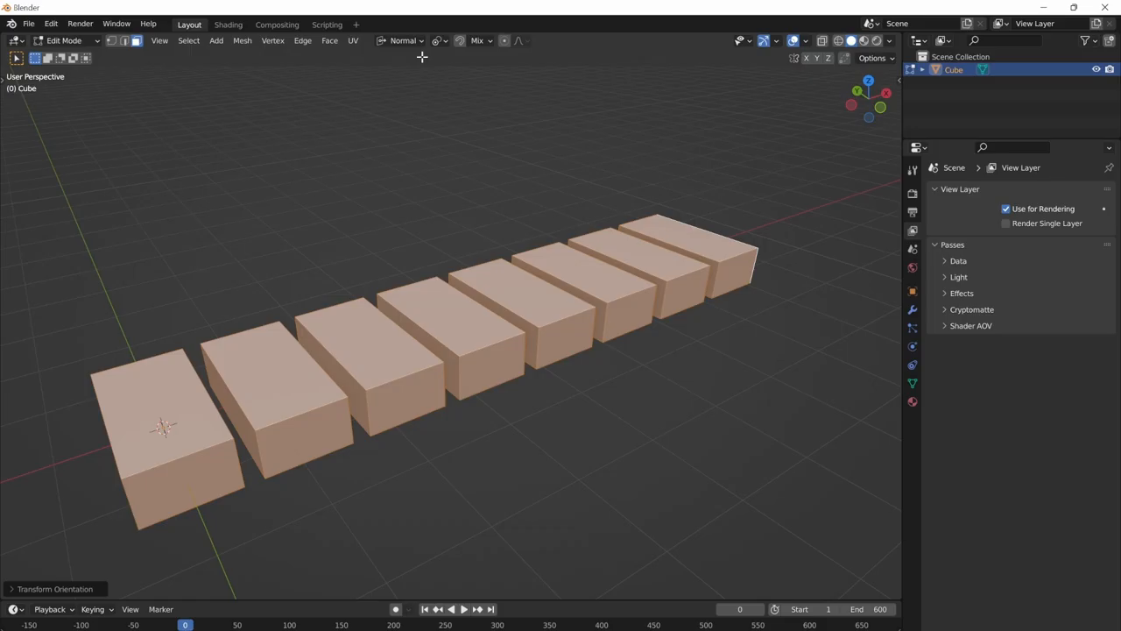
left_click(458, 40)
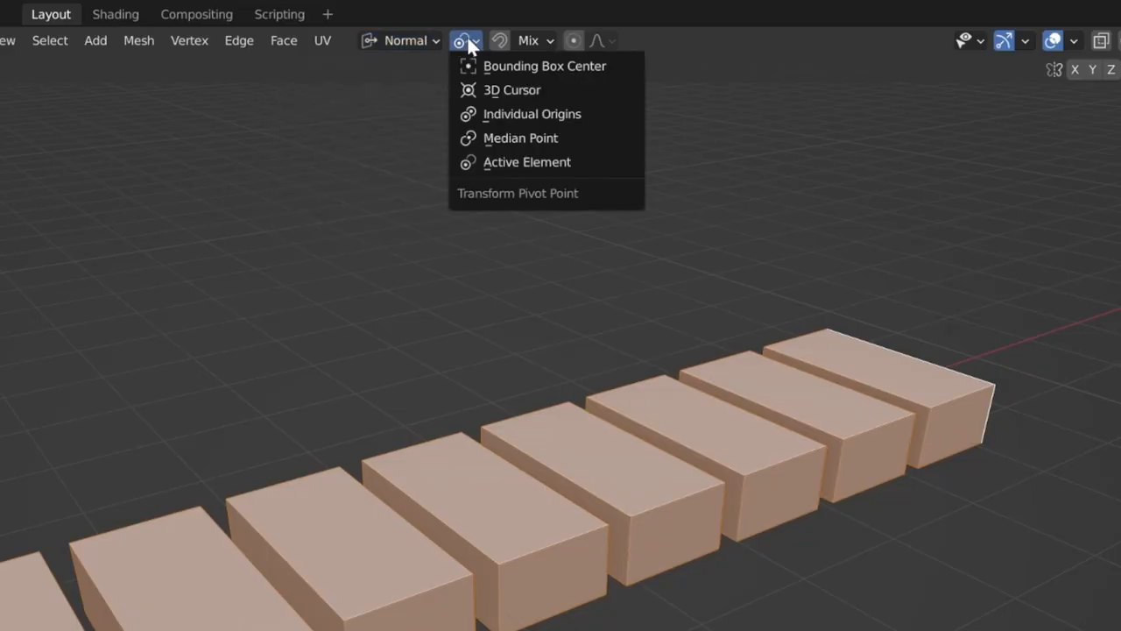
mouse_move(526, 162)
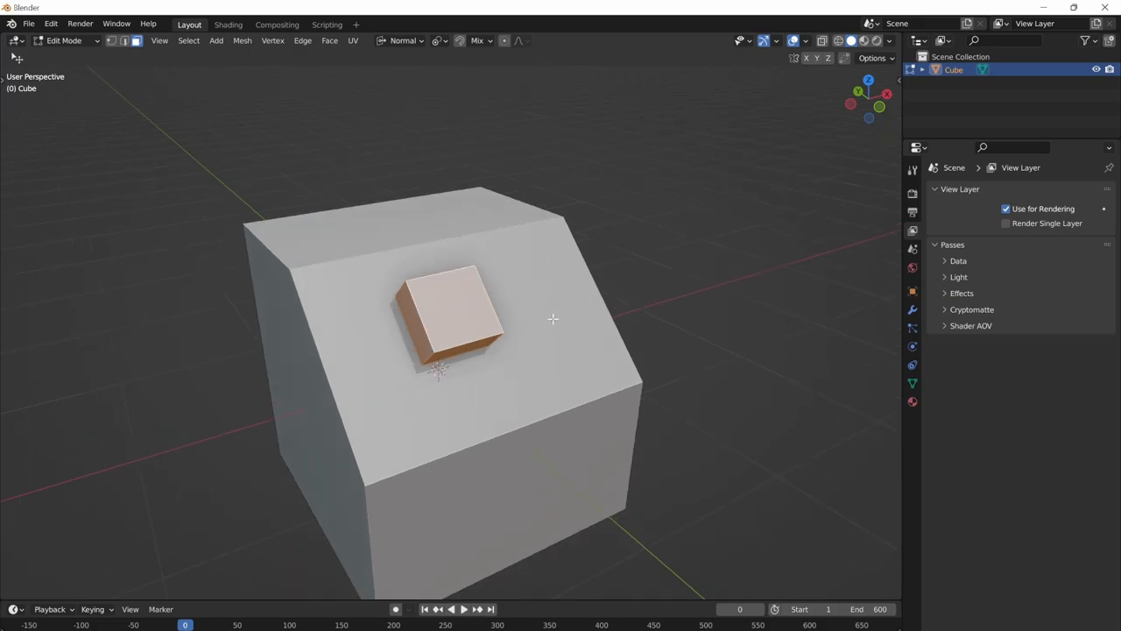
Step: Slide the small block across the sloped face and select its linked geometry
left_click_drag(553, 318, 638, 316)
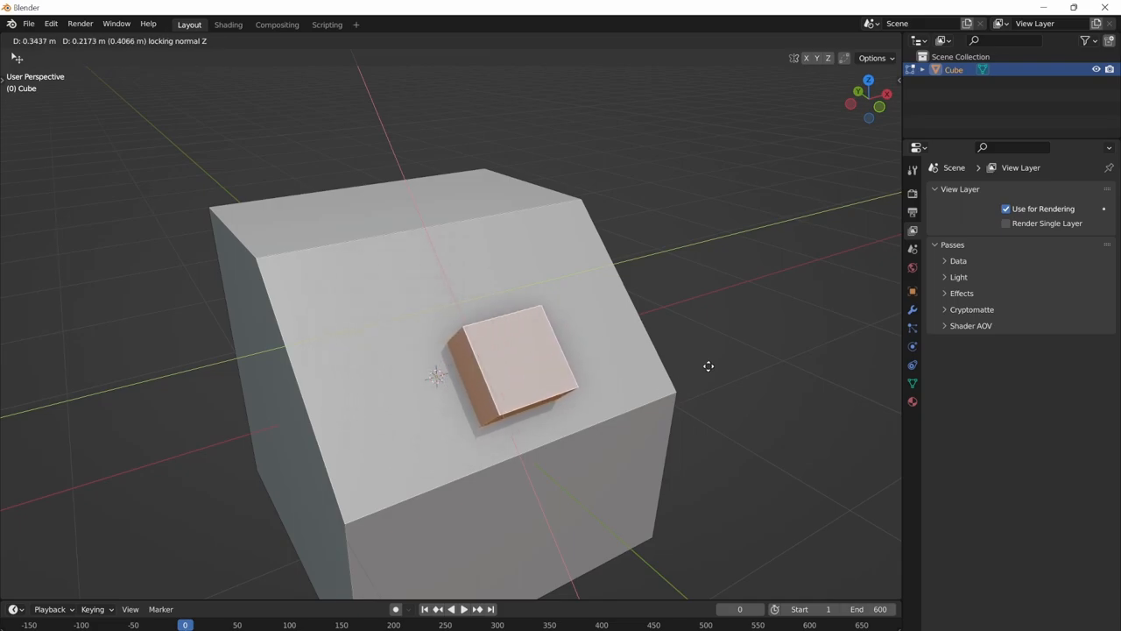
mouse_move(676, 279)
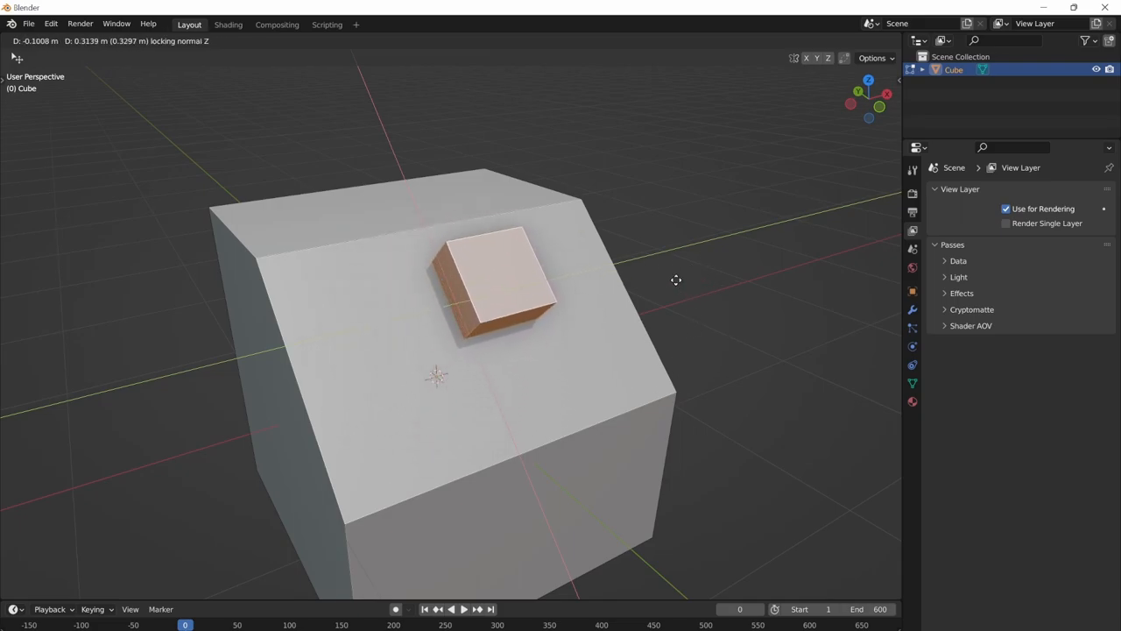
mouse_move(631, 364)
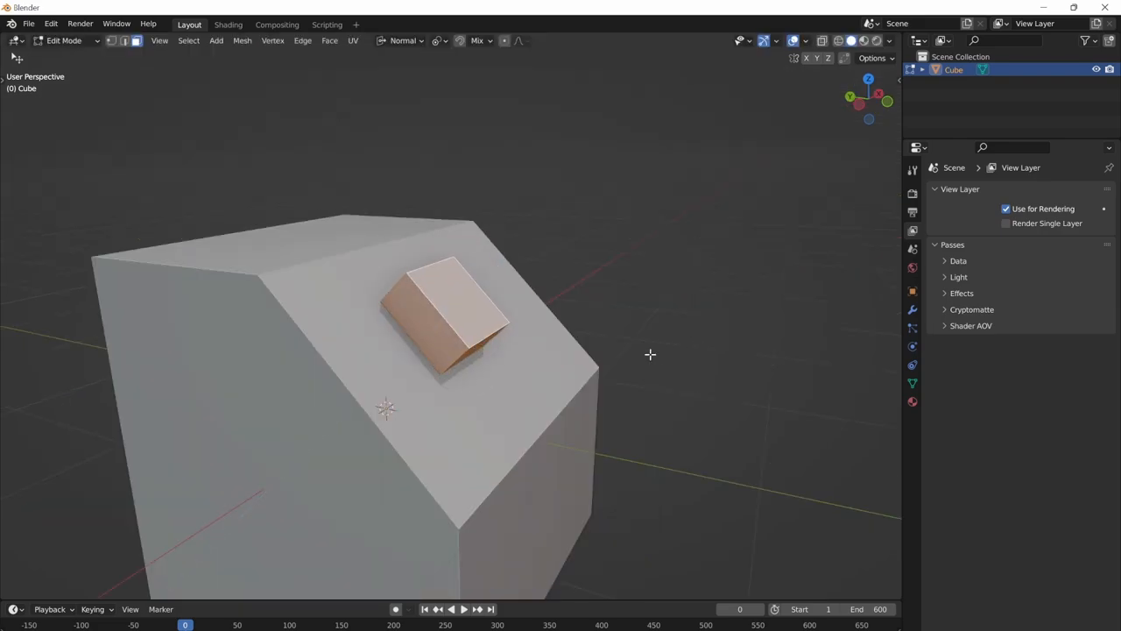
key("s")
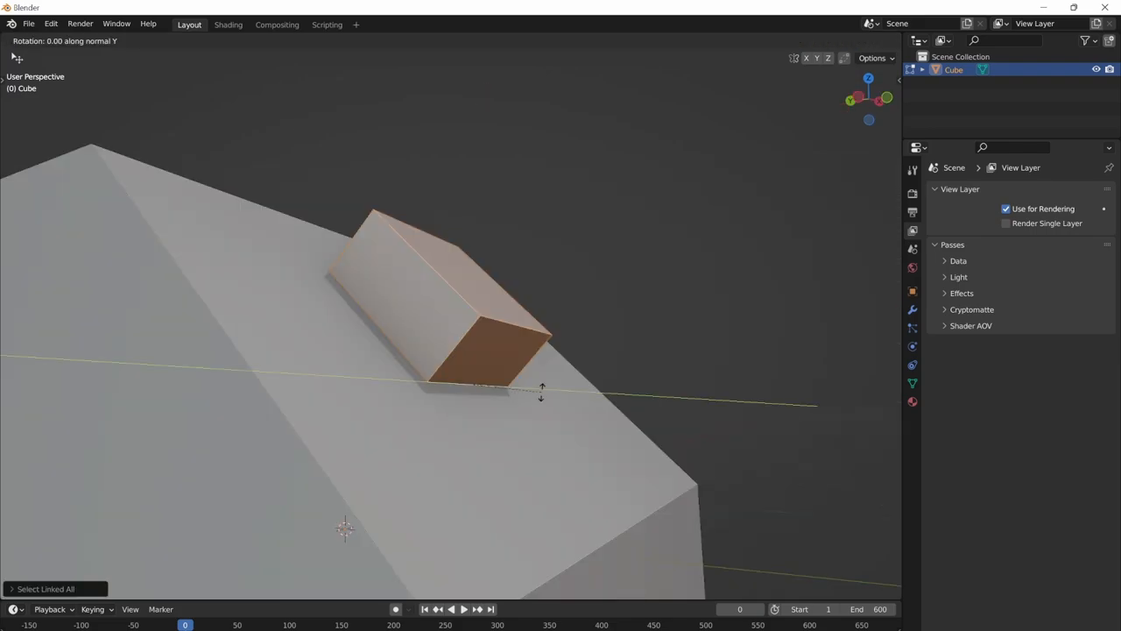
mouse_move(543, 364)
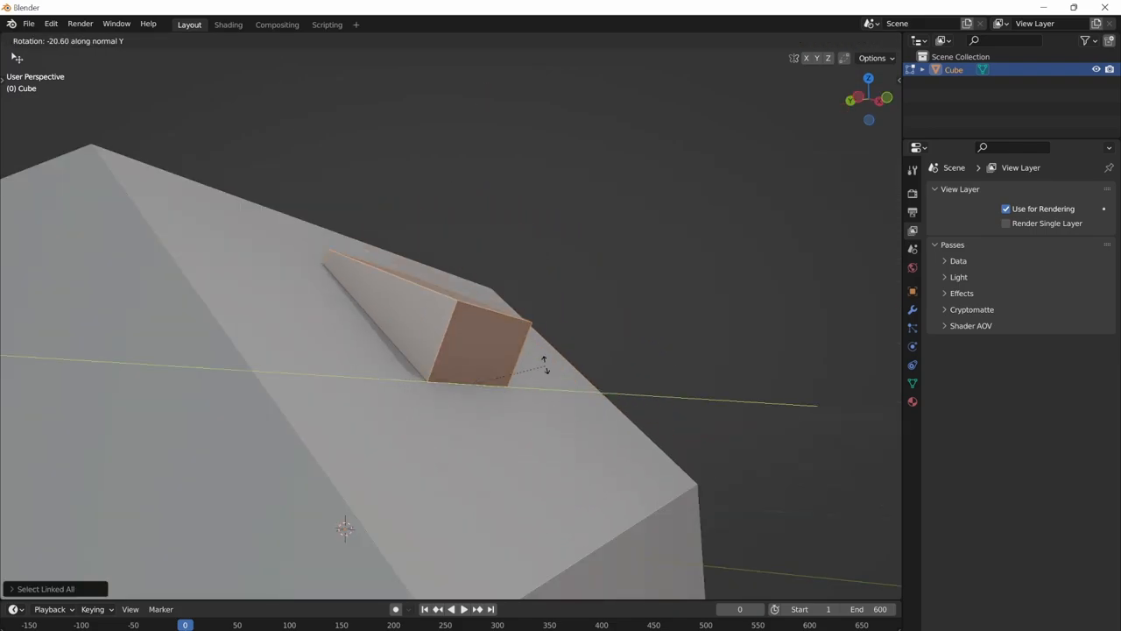
mouse_move(549, 416)
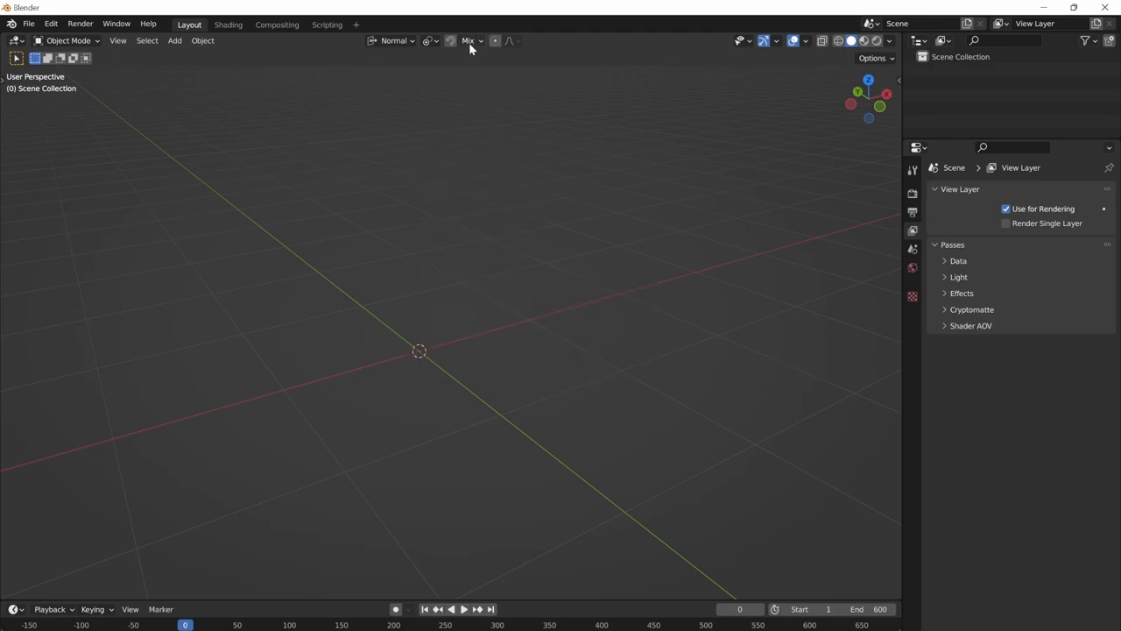
Step: Pick snapping targets from the Snap popover and Quick Menu, then join the snapped cubes
left_click(449, 40)
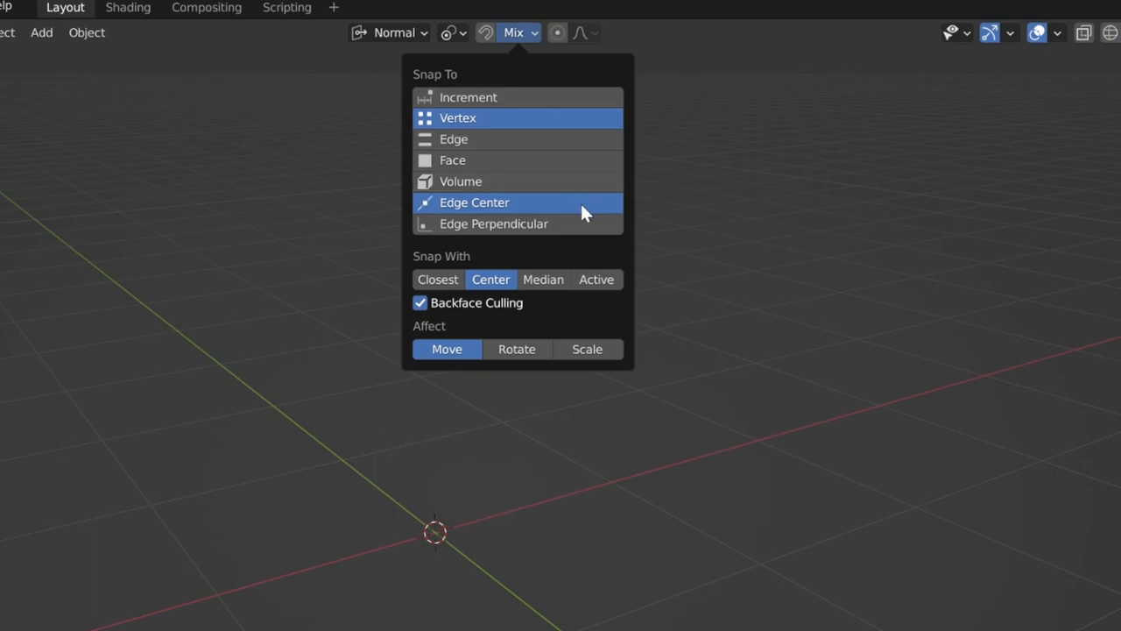
mouse_move(585, 214)
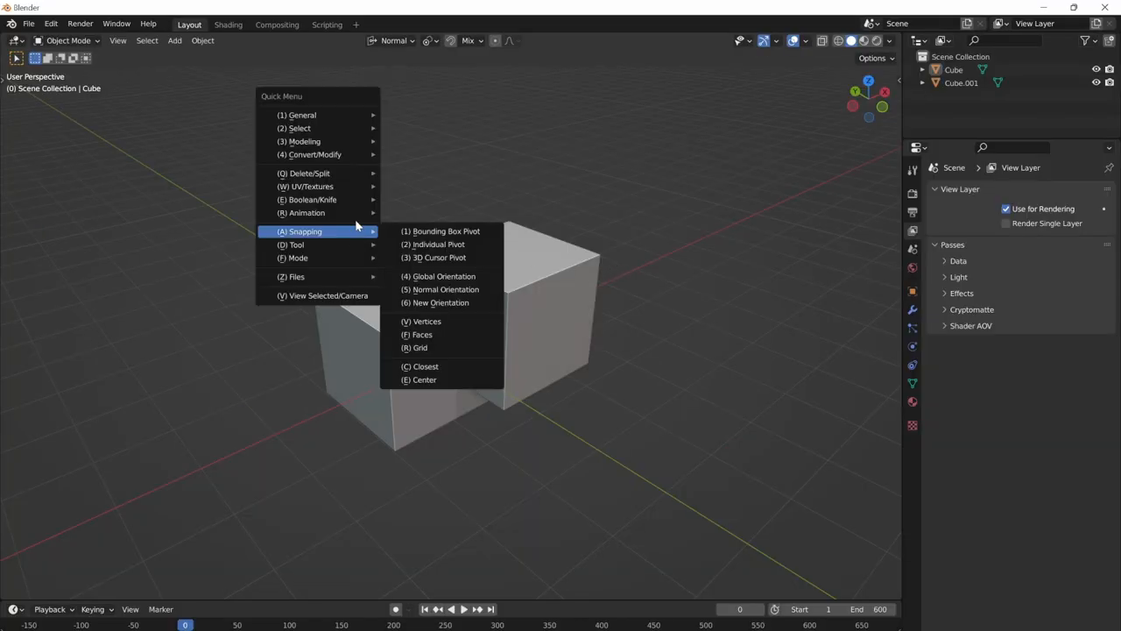
left_click(302, 114)
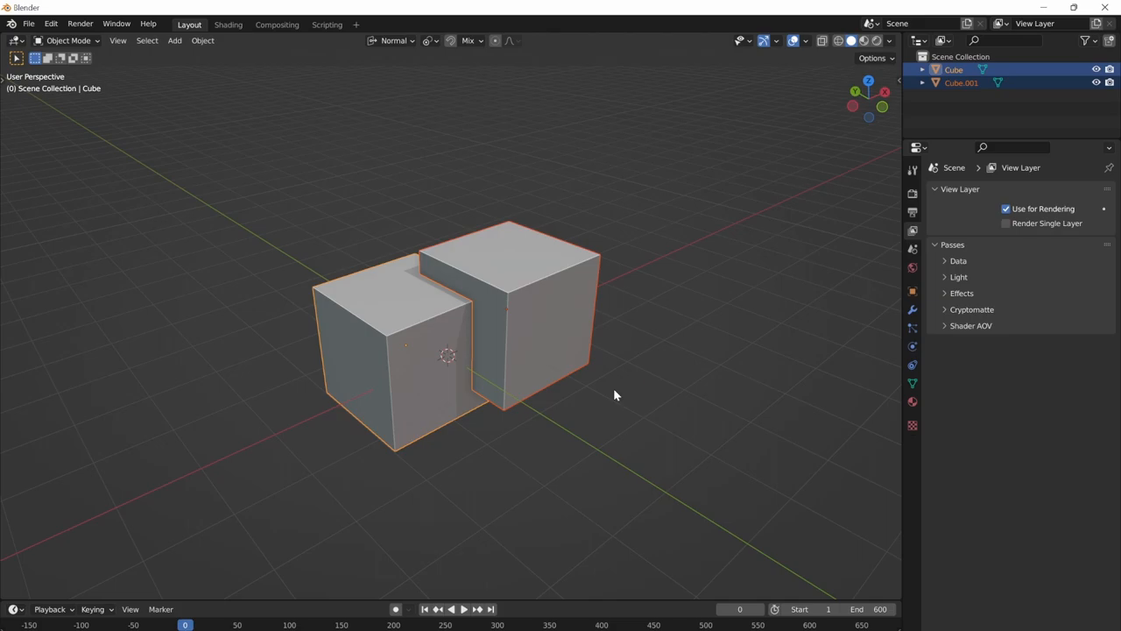
key("ctrl+j")
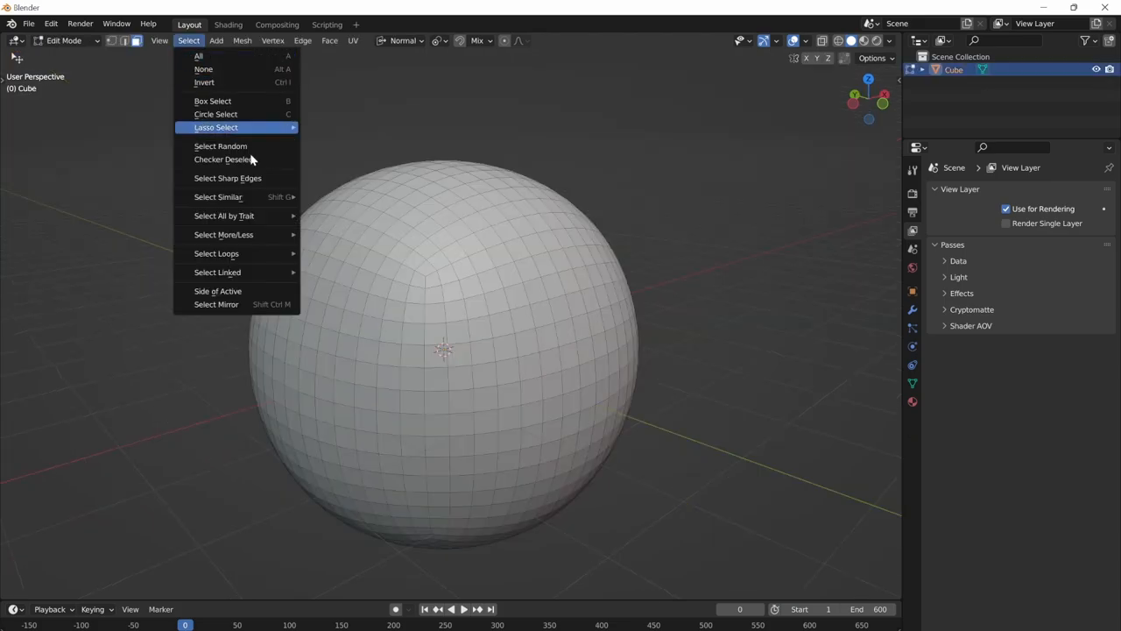
mouse_move(215, 253)
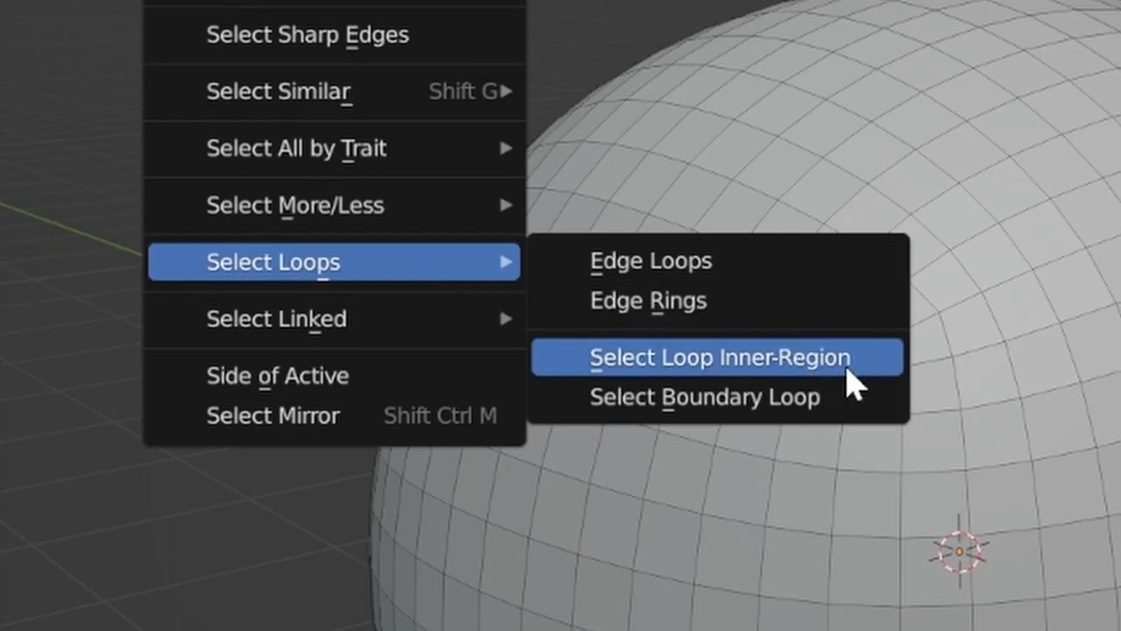
mouse_move(871, 416)
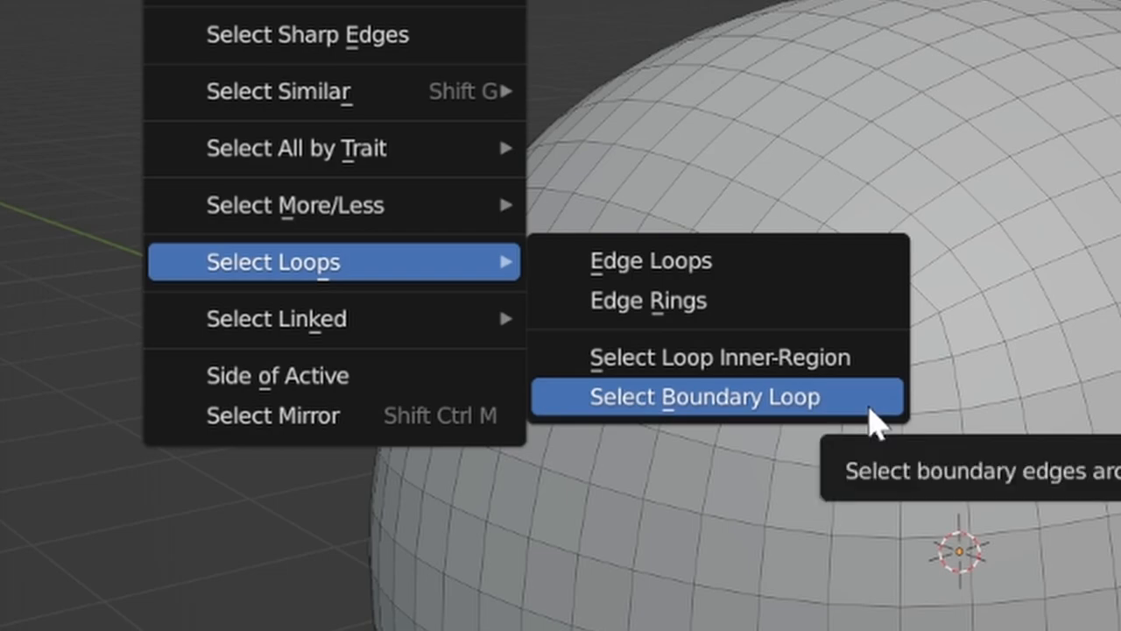
Step: Select the boundary loop of the sphere's selected faces
left_click(705, 397)
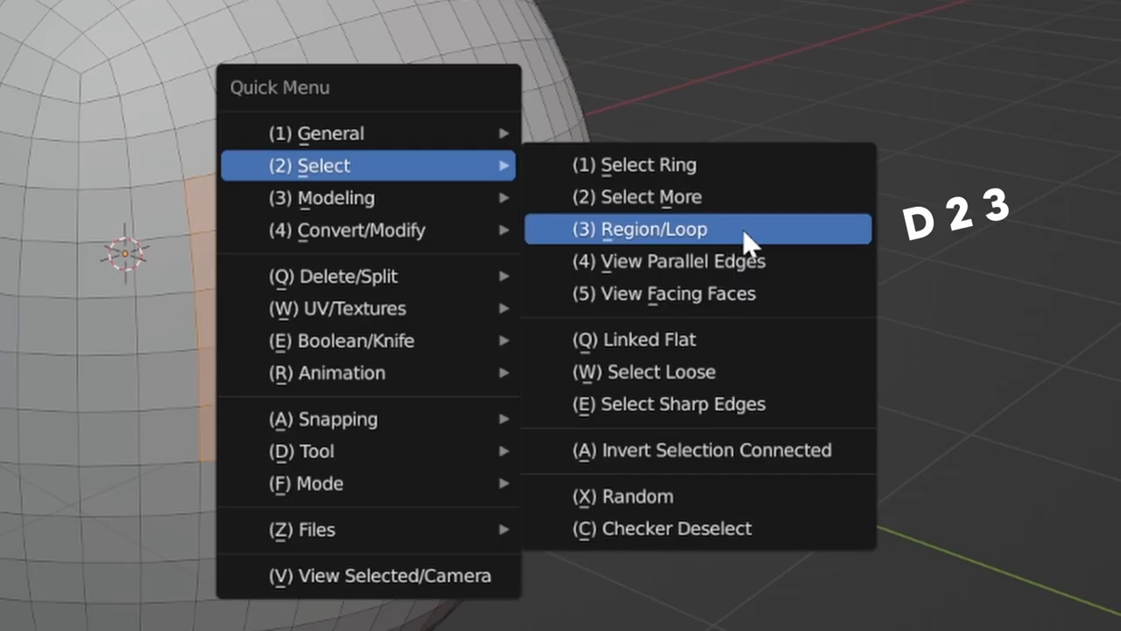
Step: Toggle region/loop selection and extrude mirrored face patches outward from the sphere
left_click(655, 229)
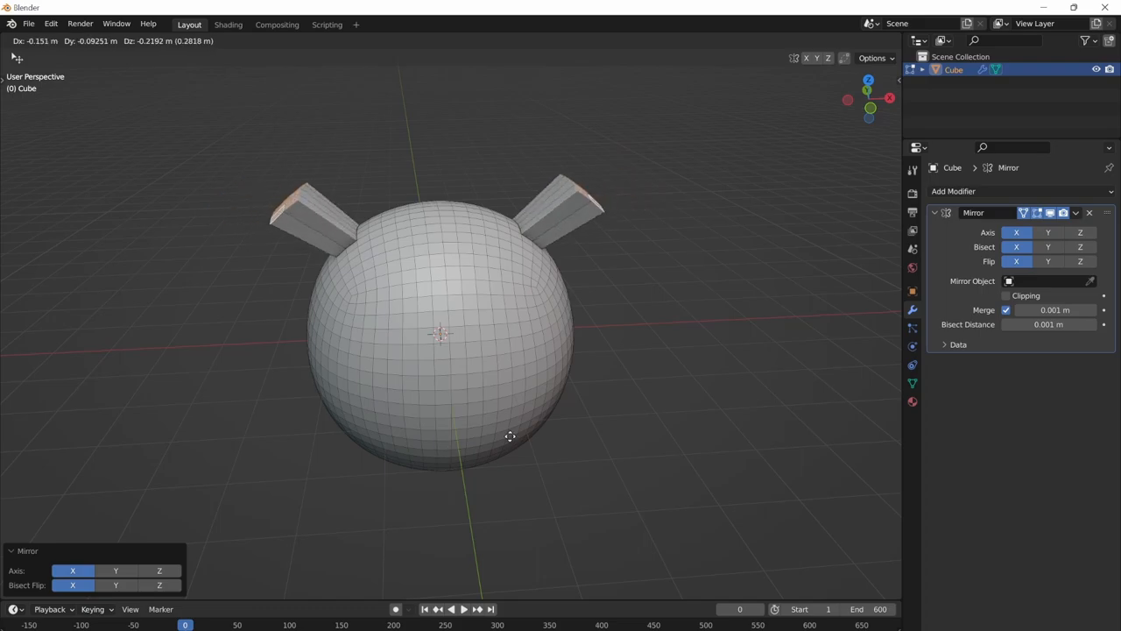
key("Tab")
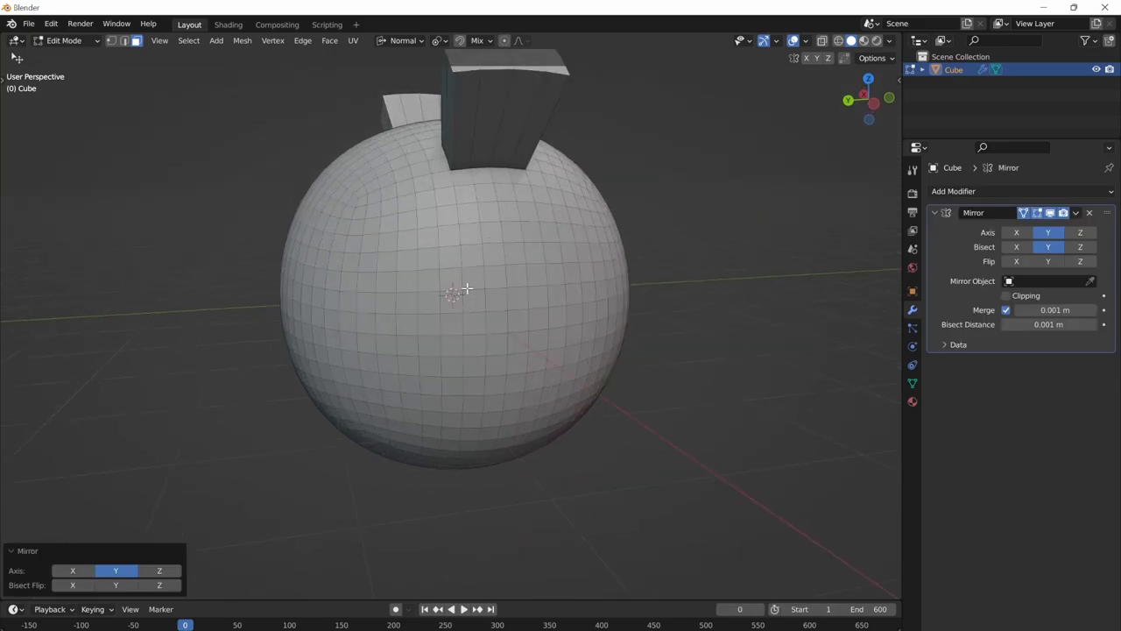
left_click(510, 366)
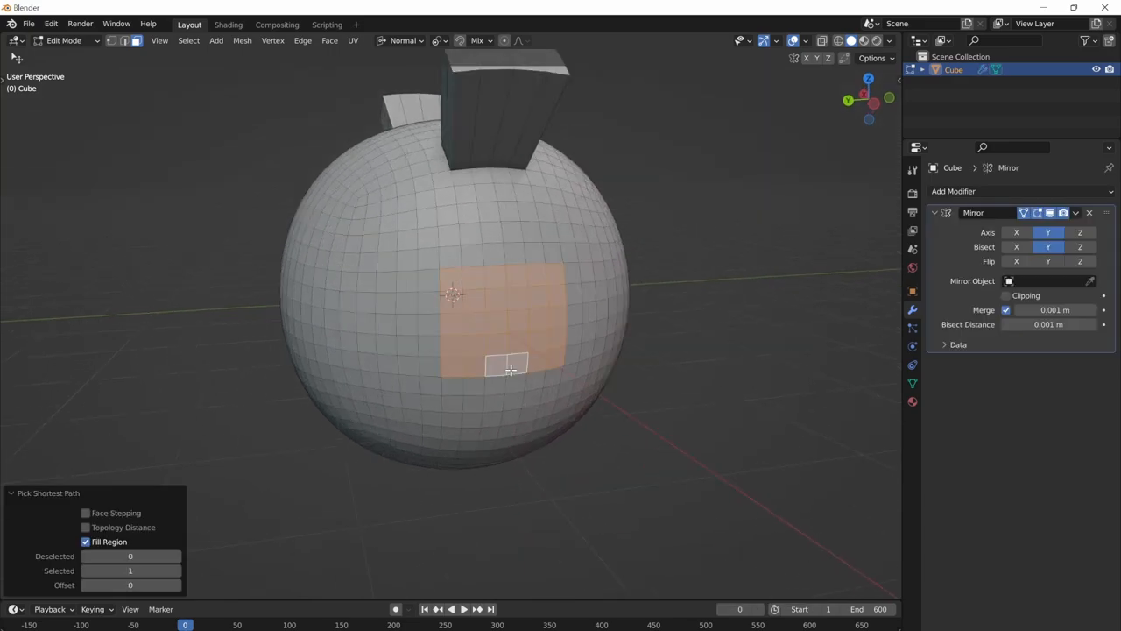
mouse_move(594, 434)
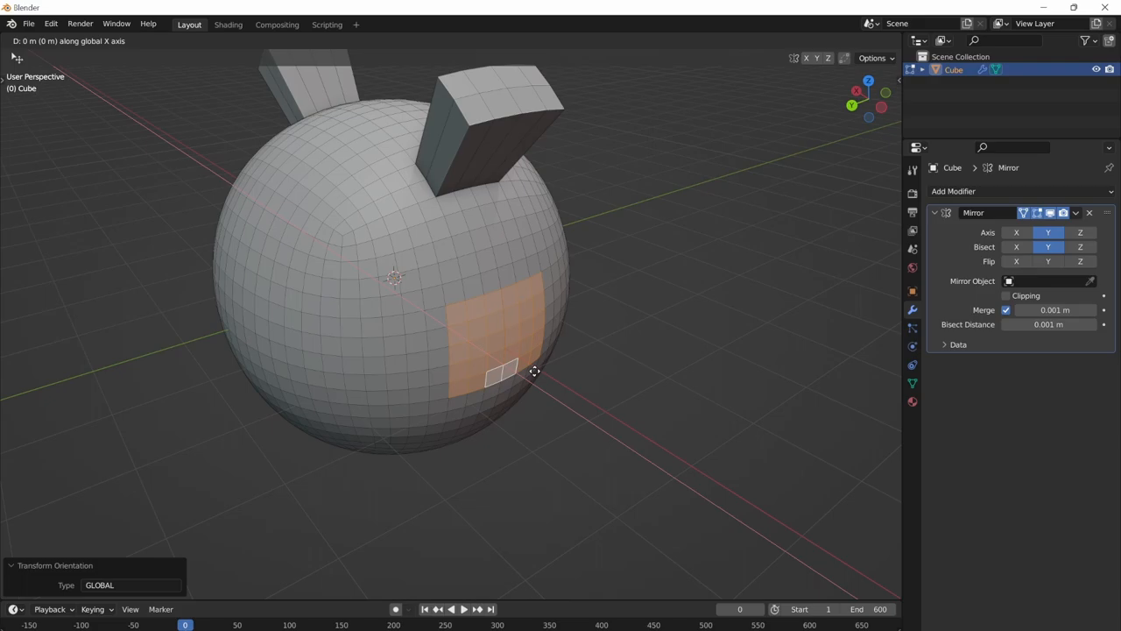
left_click(534, 372)
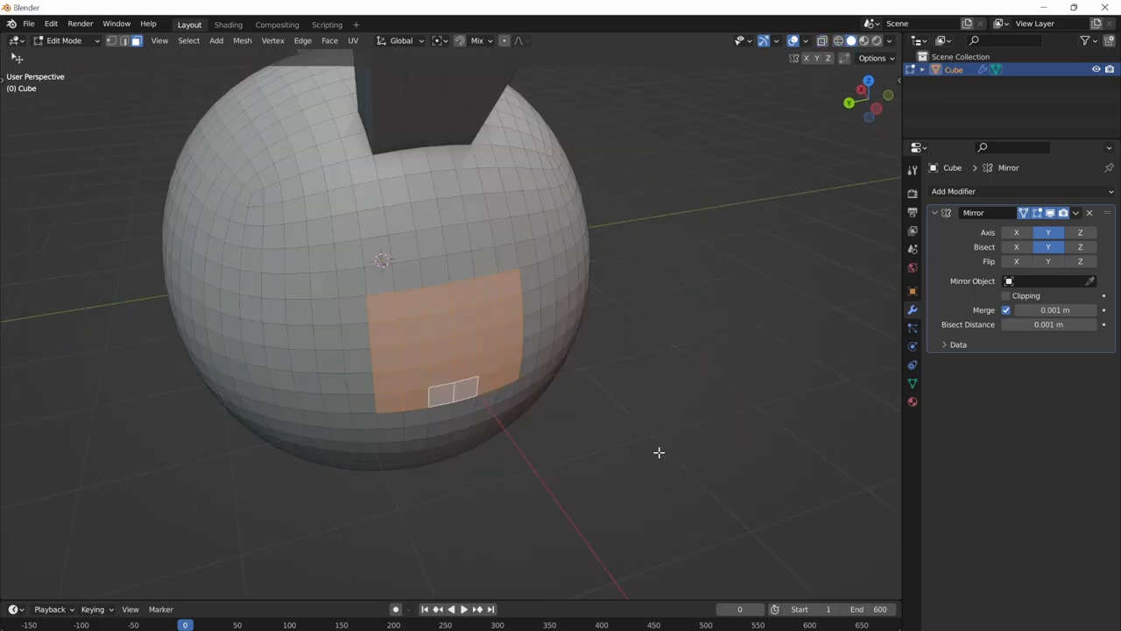
Step: Turn off mirroring, then hide all spheres except the chosen one
left_click(1090, 212)
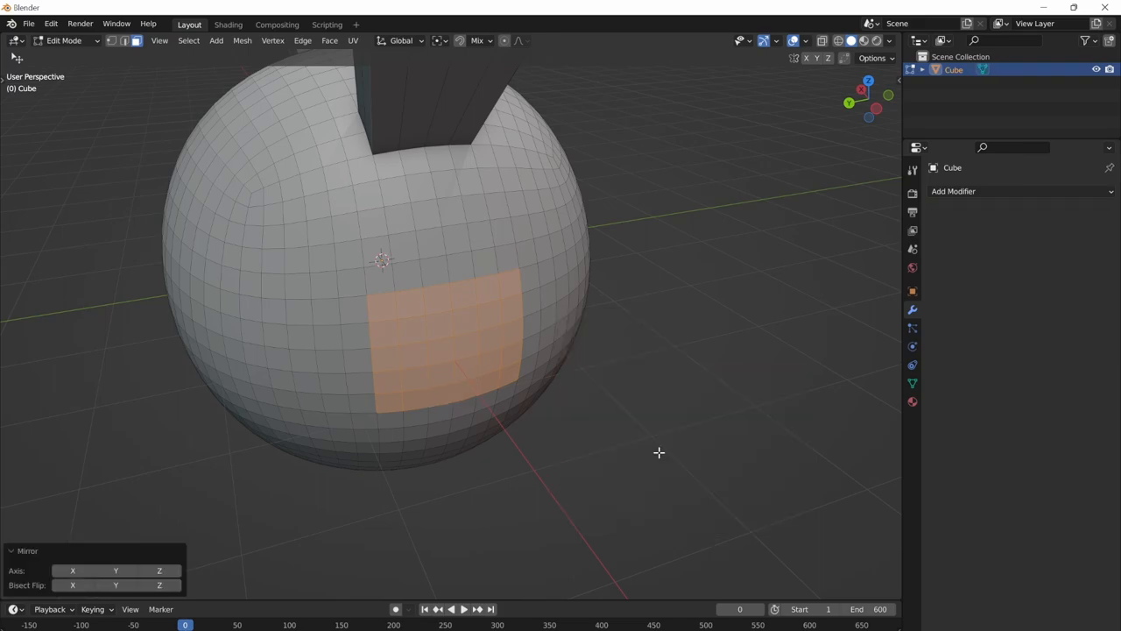
mouse_move(687, 403)
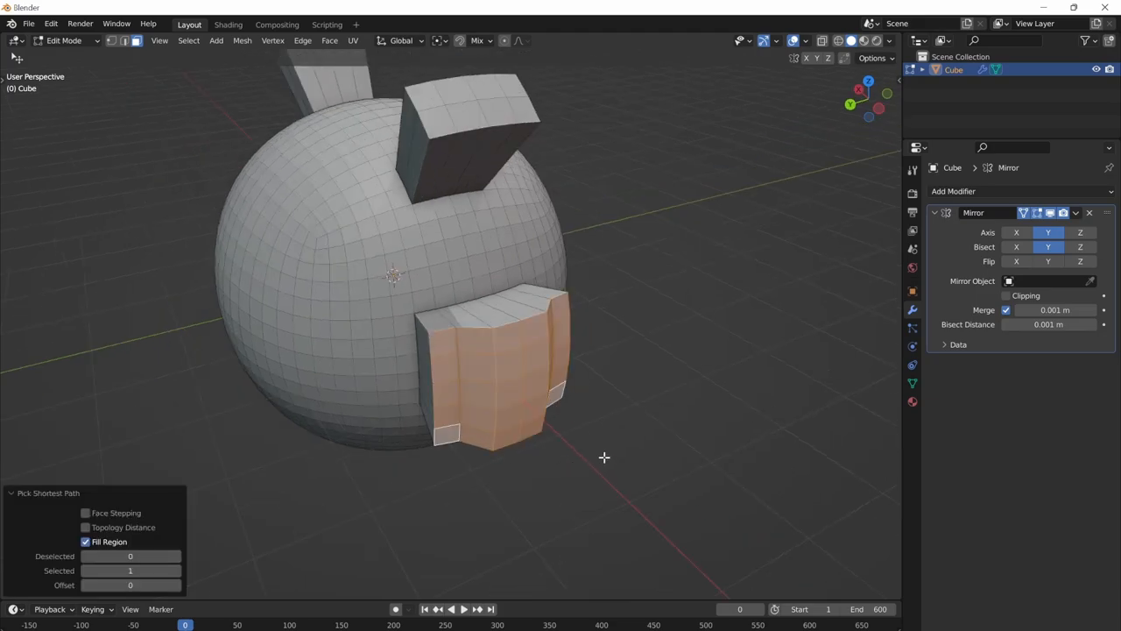
key("s")
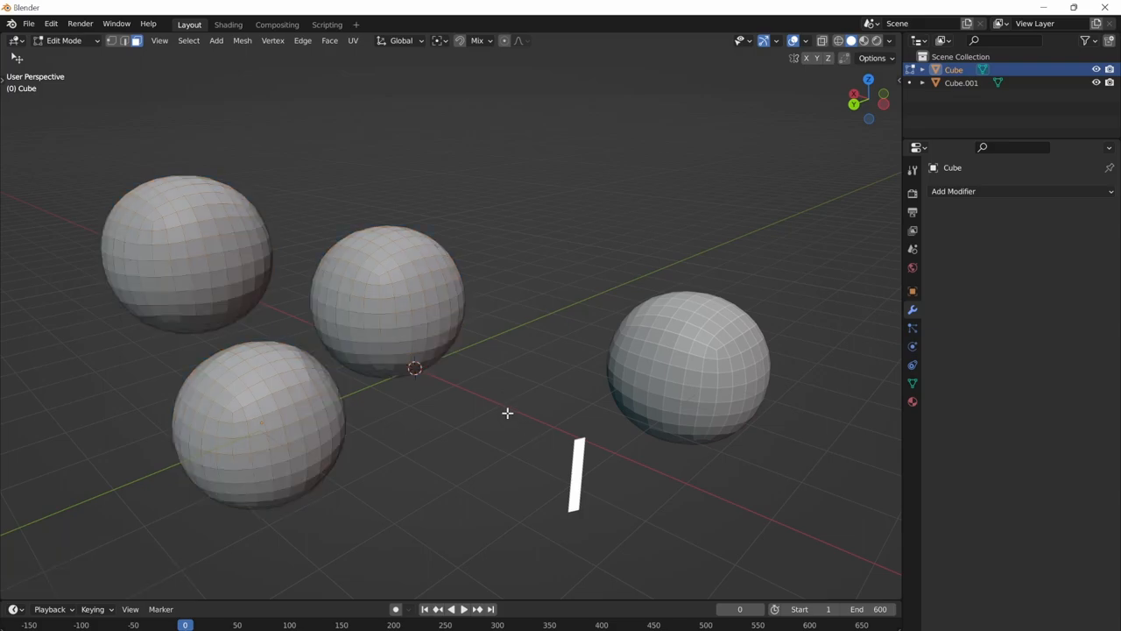
key("shift+h")
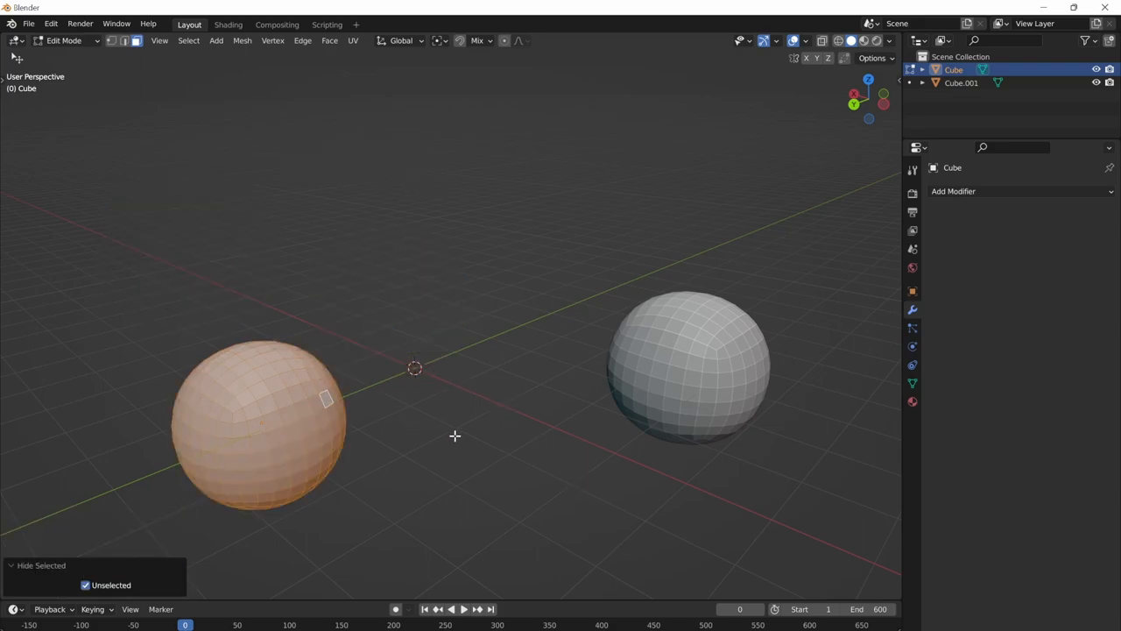
Step: Reveal the hidden spheres with Alt+H and view the separate sphere on its own
key("alt+h")
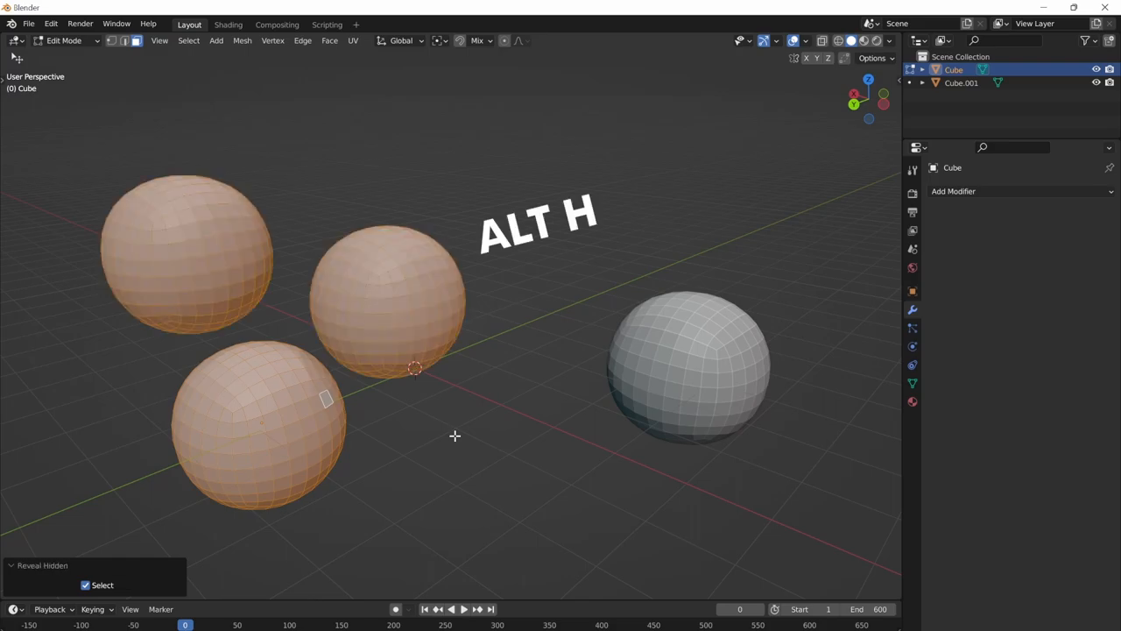
key("alt+h")
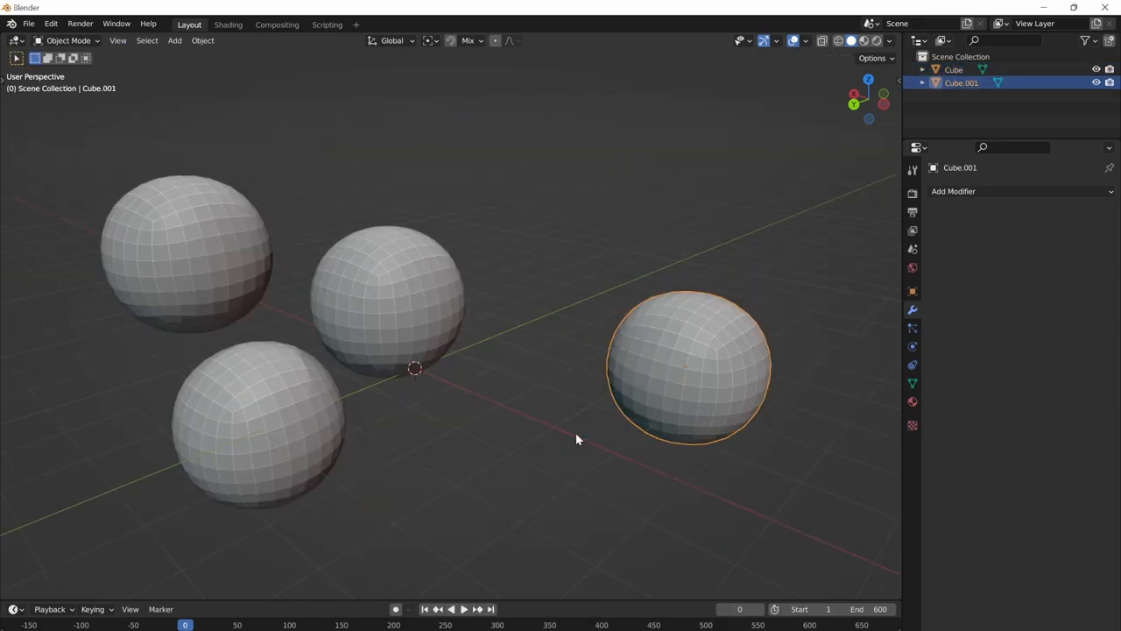
key("Tab")
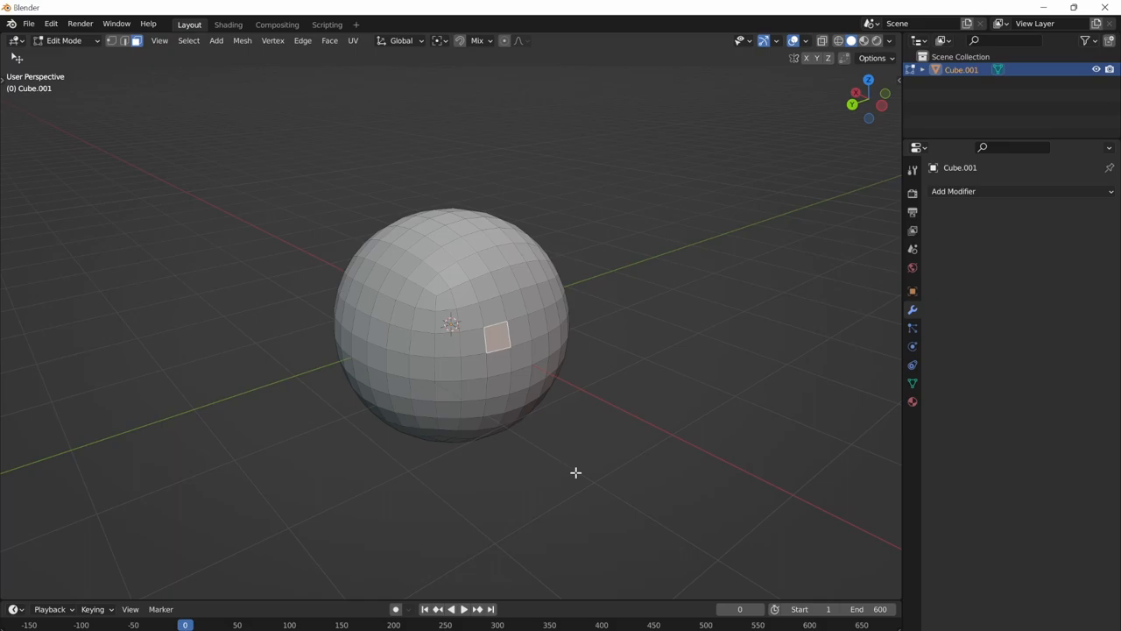
Step: Return to Object Mode and apply Shade Smooth to the sphere via context menu and Quick Menu
key("Tab")
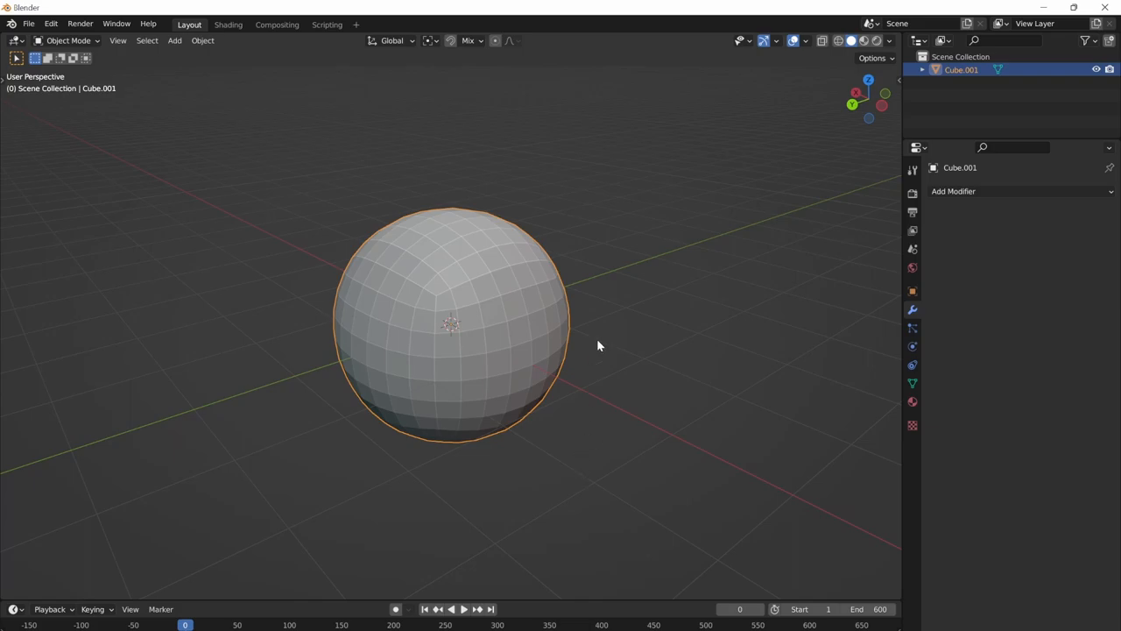
right_click(600, 344)
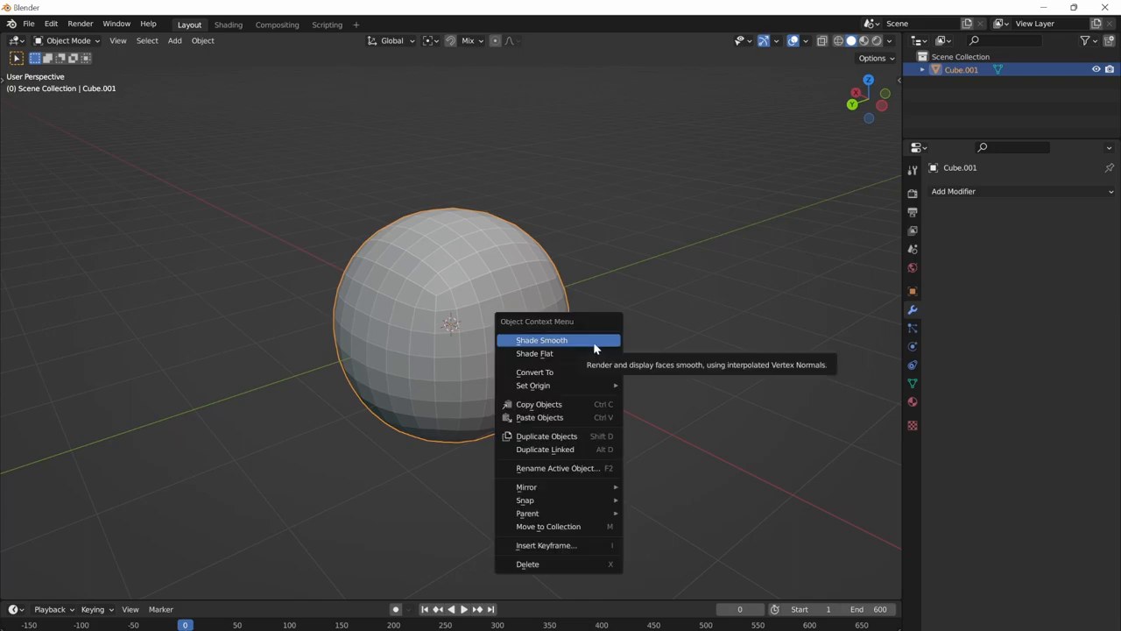
left_click(541, 340)
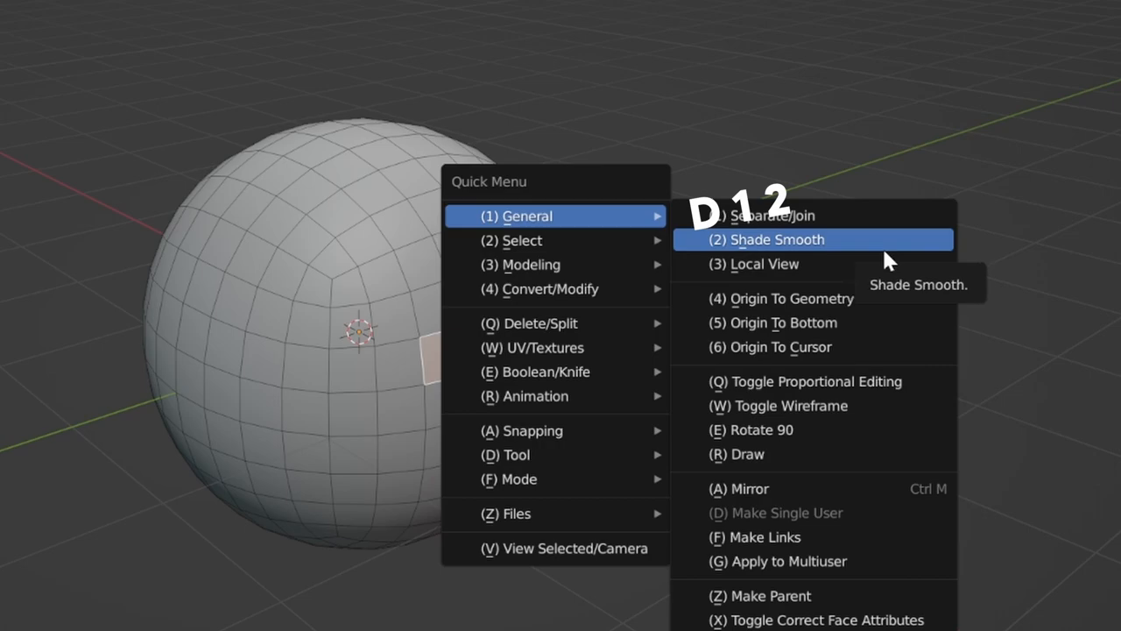
left_click(773, 239)
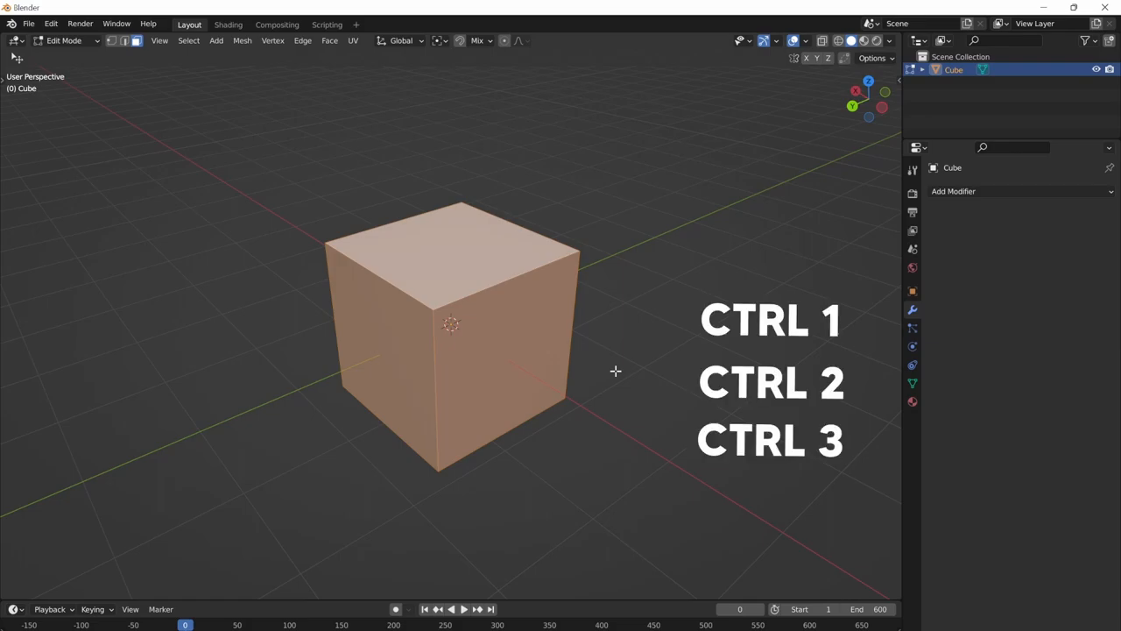
key("ctrl+4")
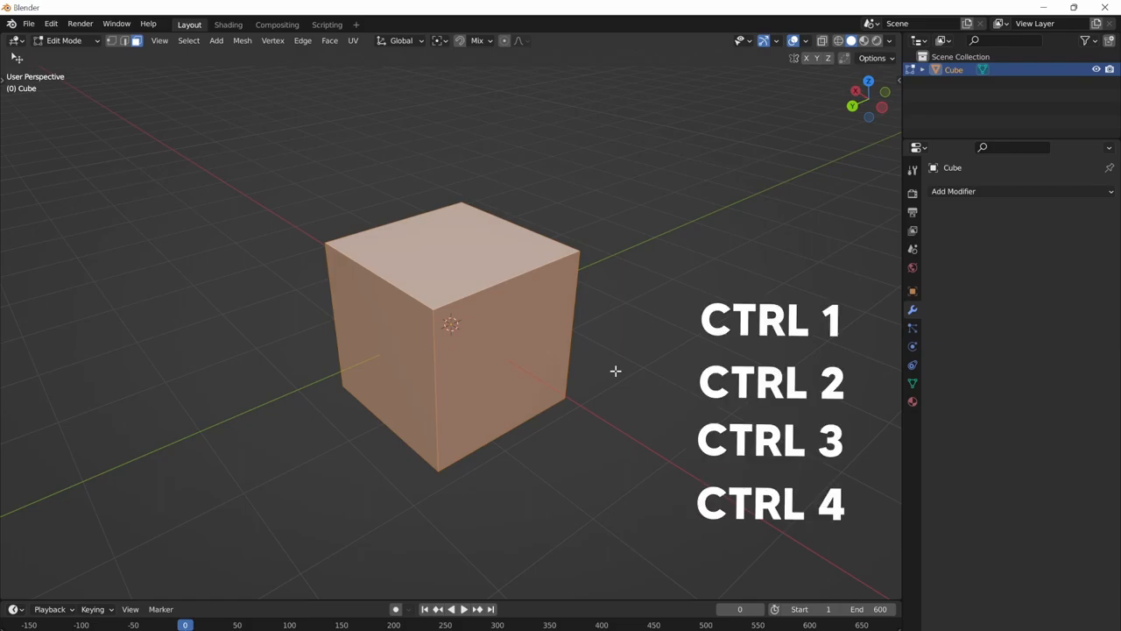
Step: Give the cube a level-2 Subdivision modifier, offset its mesh, and set Origin to Geometry
key("ctrl+3")
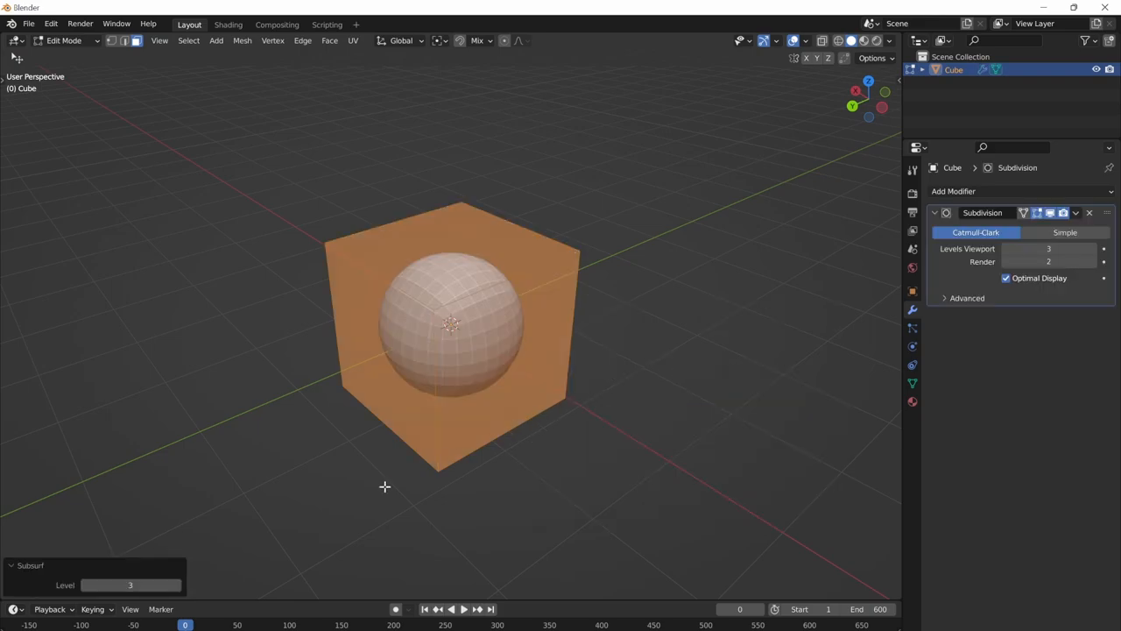
left_click(1103, 248)
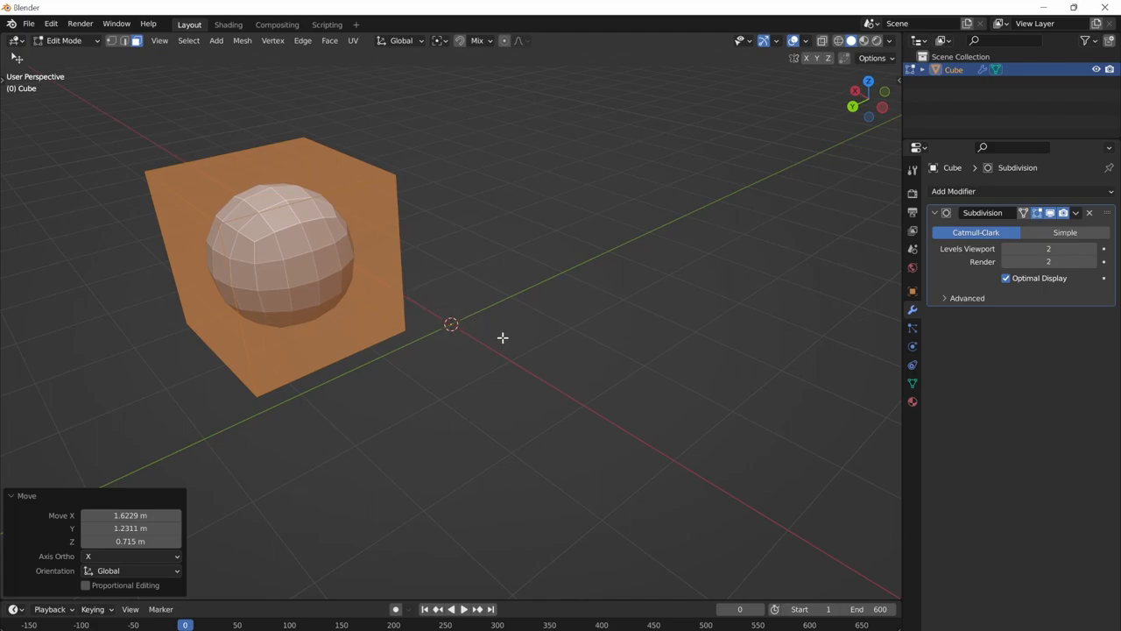
key("Tab")
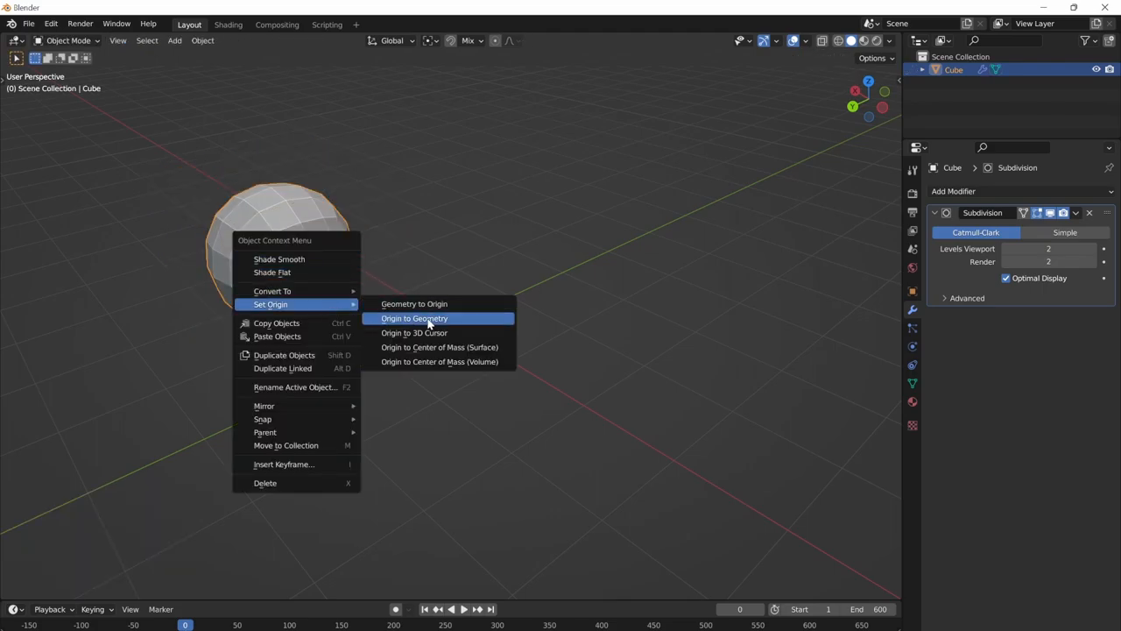
left_click(415, 318)
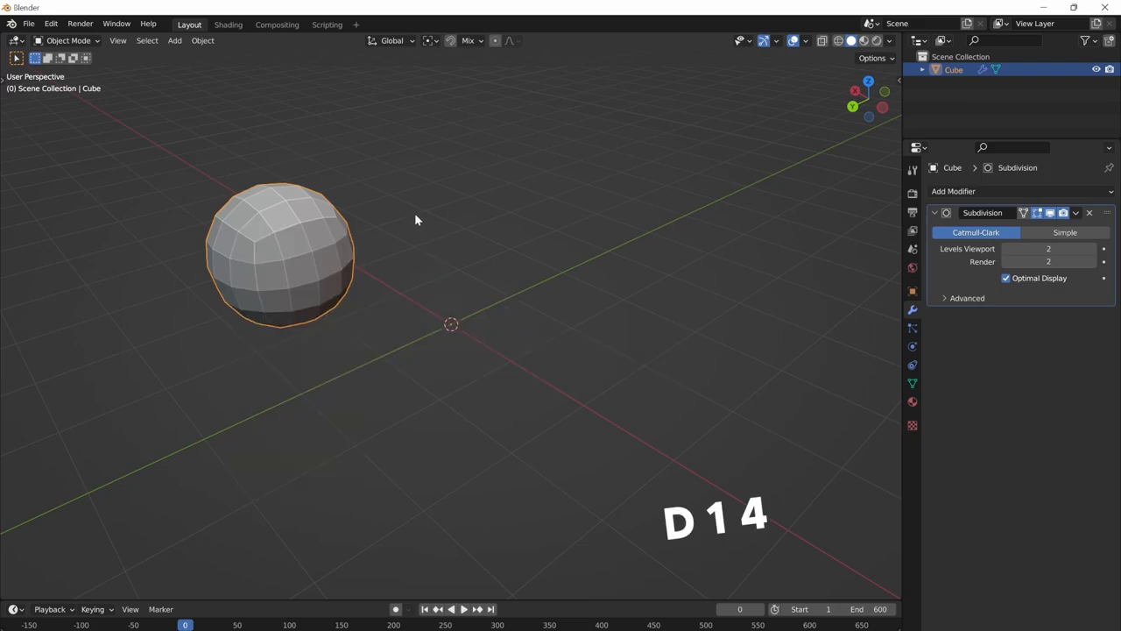
key("Tab")
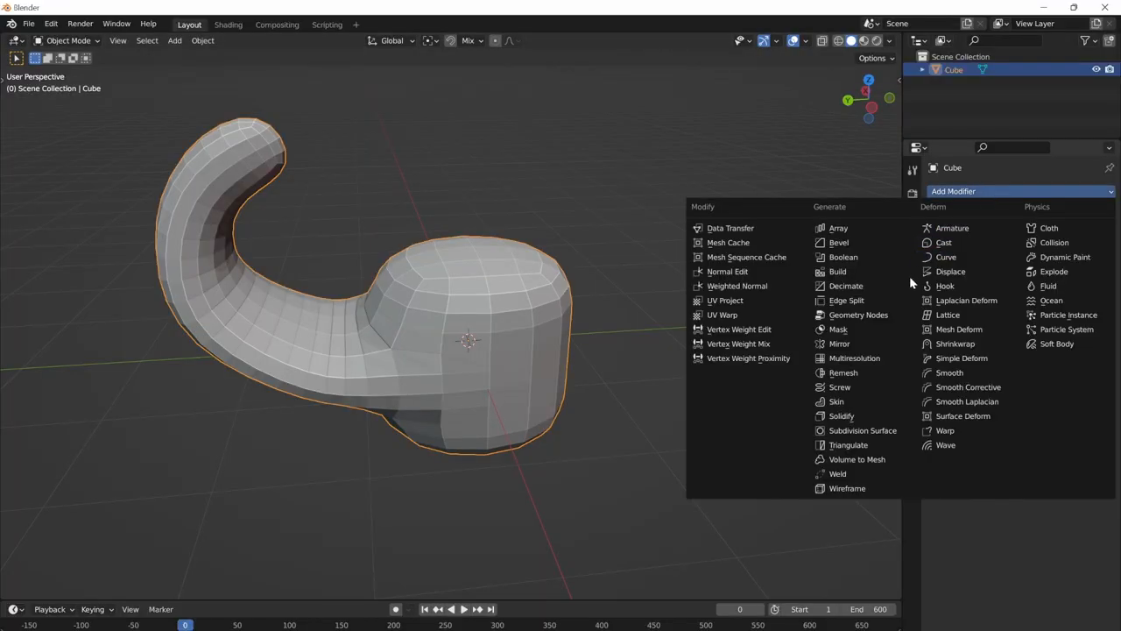
Step: Add a Mirror modifier to the horn, switch its axis from X to Y, then remove it
left_click(838, 344)
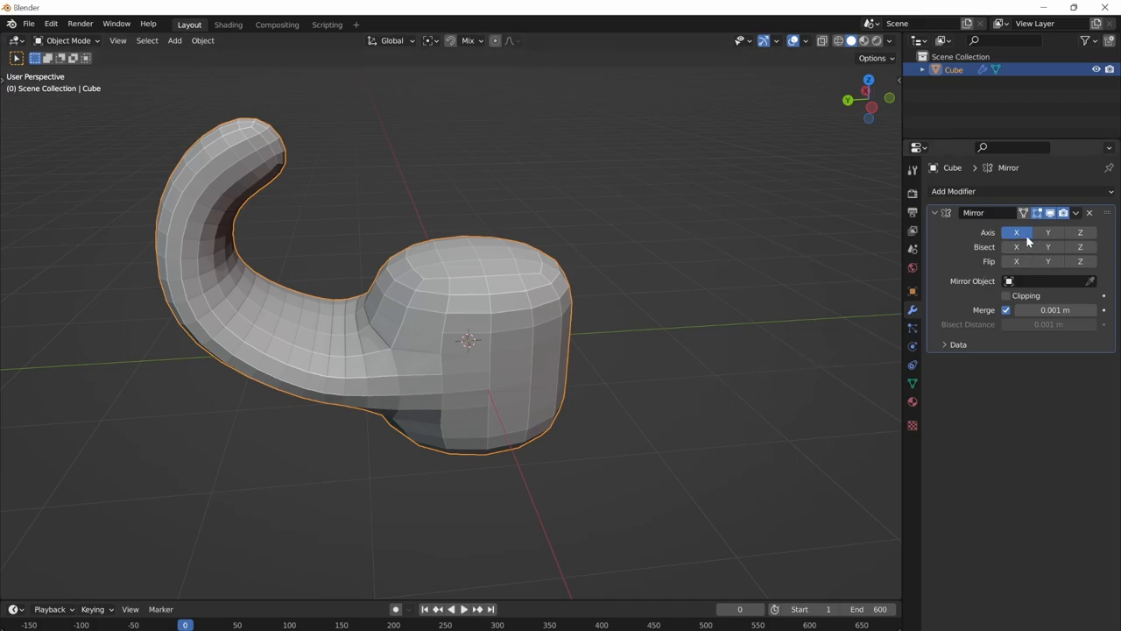
left_click(1048, 232)
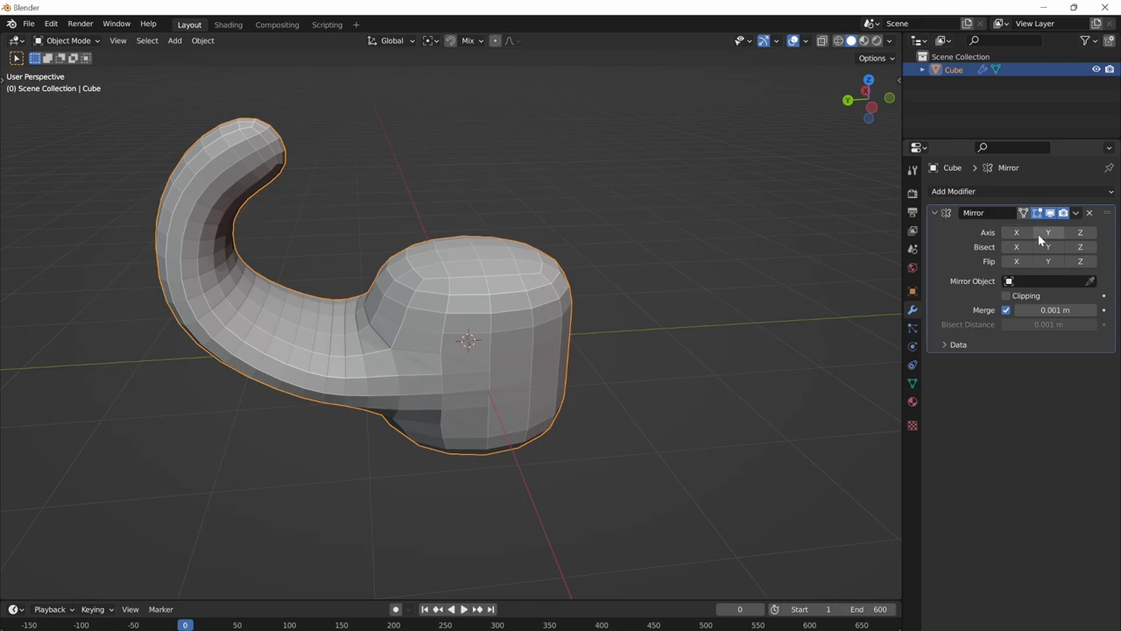
left_click(1047, 246)
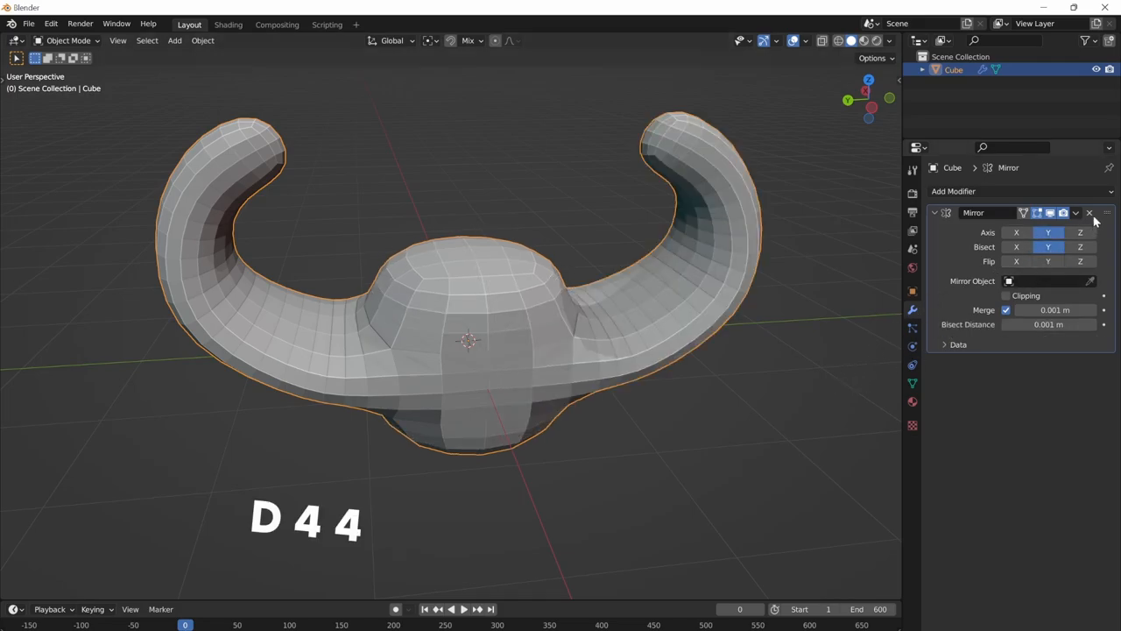
left_click(1089, 213)
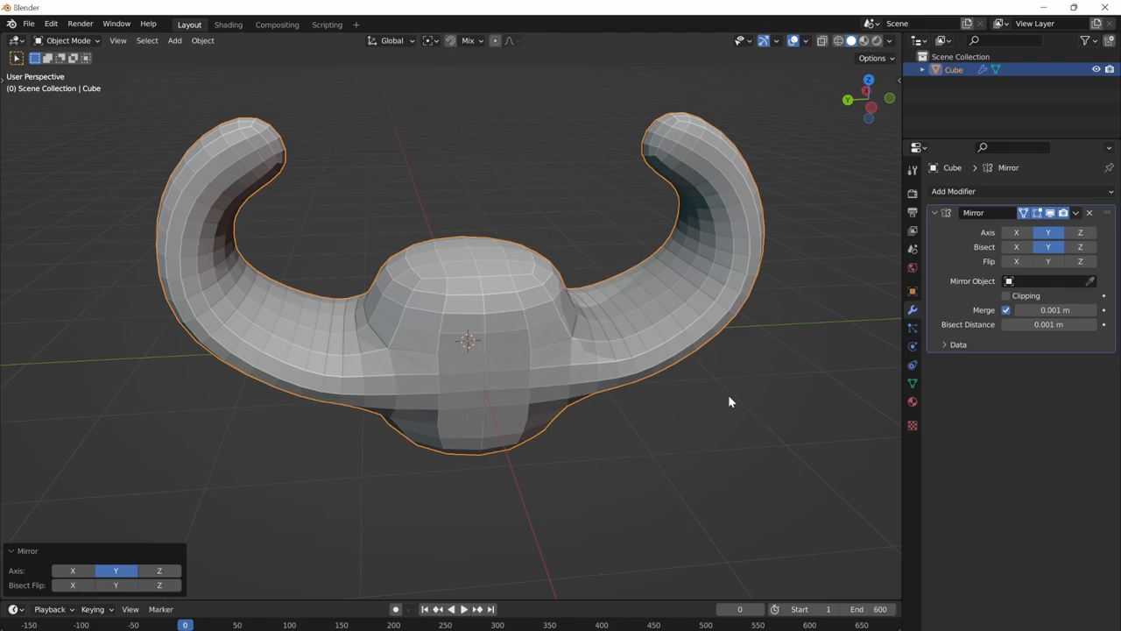
mouse_move(194, 488)
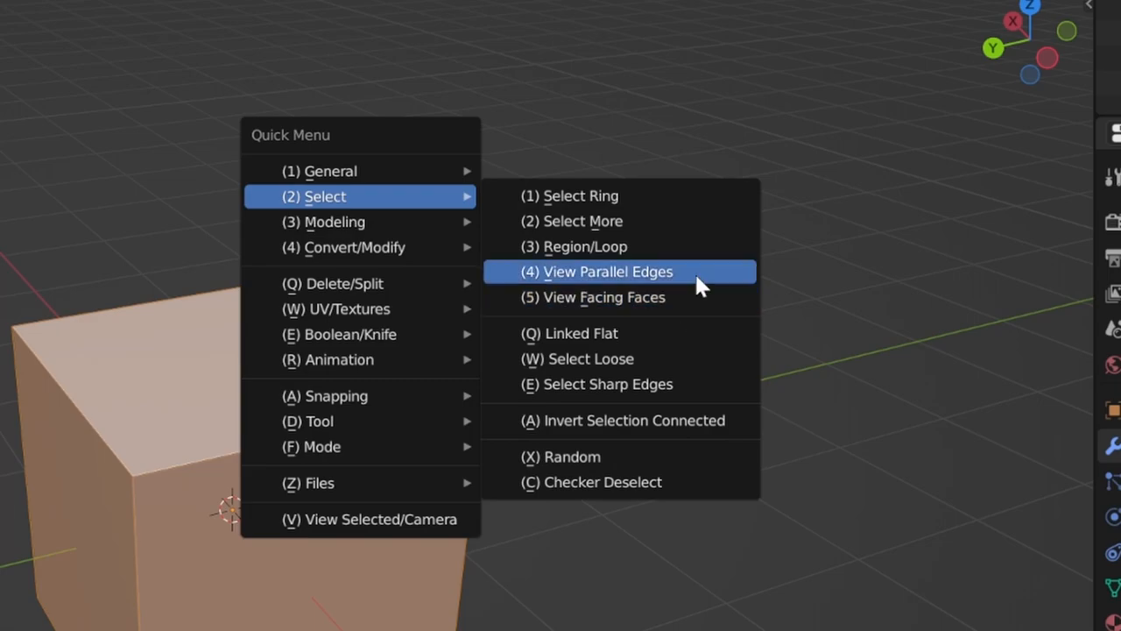
Step: Select the grooved cube's view-parallel edges and return to Object Mode to slide the piece
left_click(607, 270)
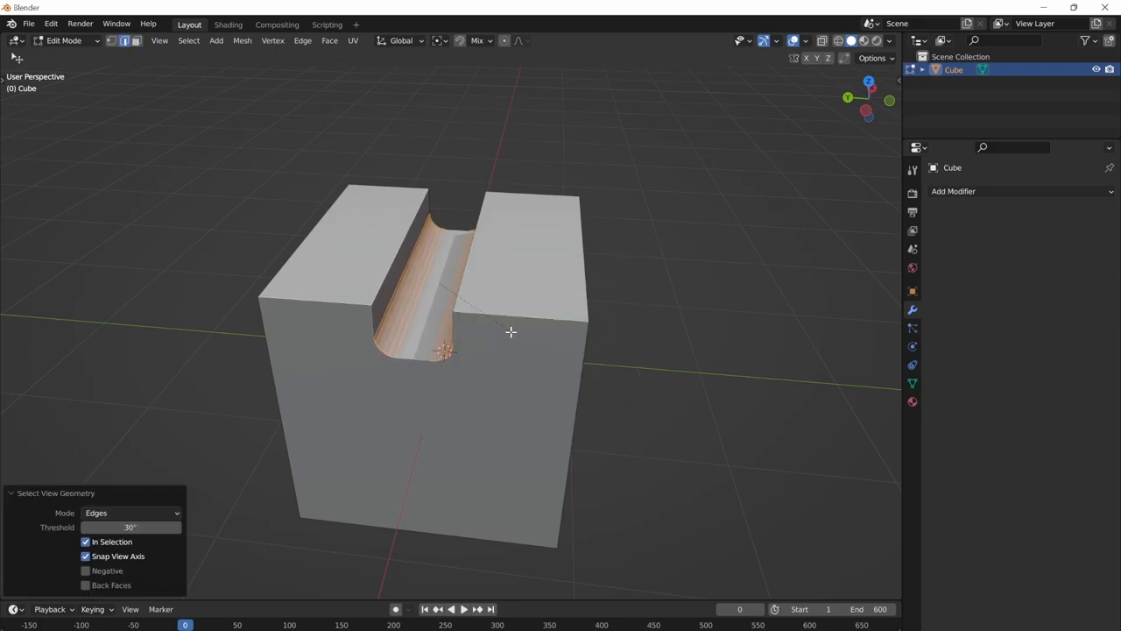
key("Tab")
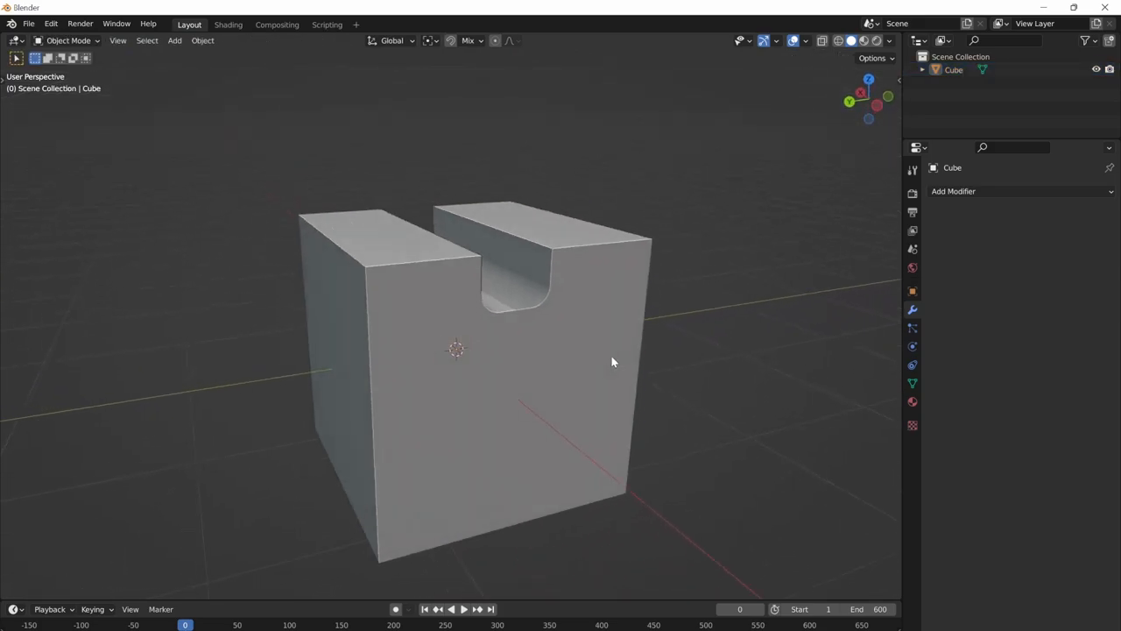
key("Tab")
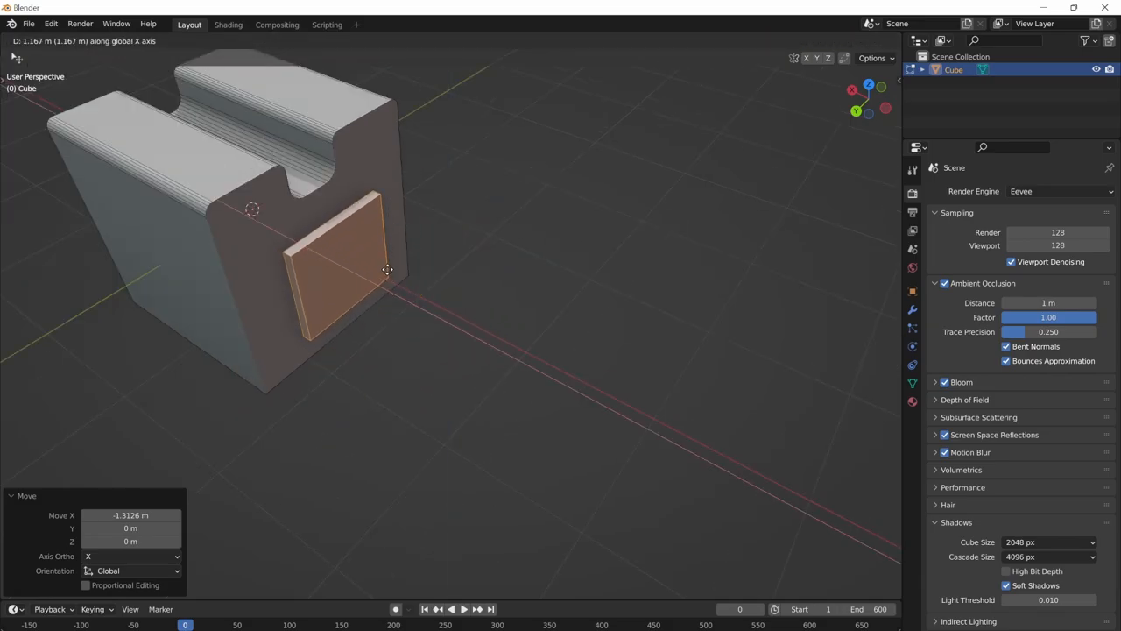
Step: Finish sliding the piece along X and turn the edges into depth-0.20 curve tubes
key("Tab")
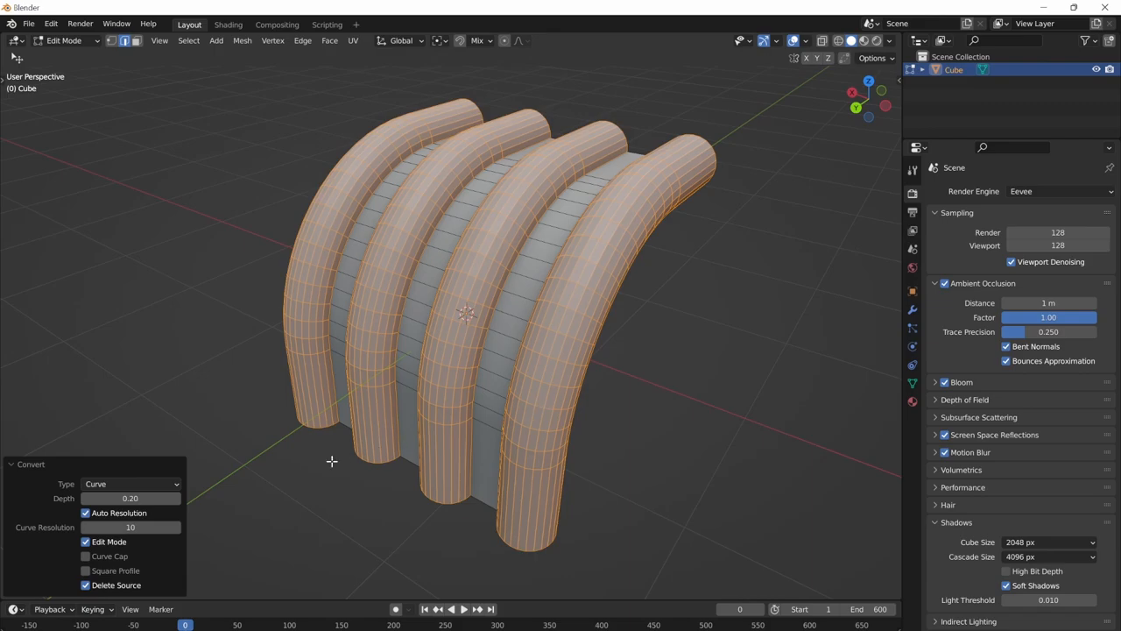
left_click_drag(130, 498, 78, 498)
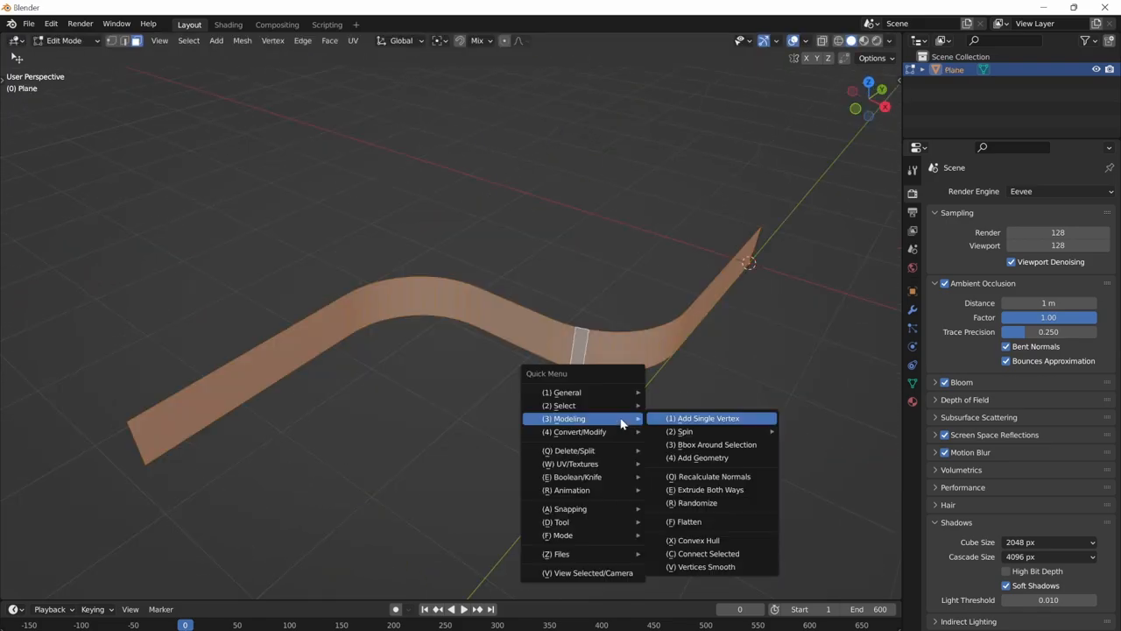
Step: Add a single vertex to the ribbon and cut an island with Plane Intersect Island
left_click(705, 489)
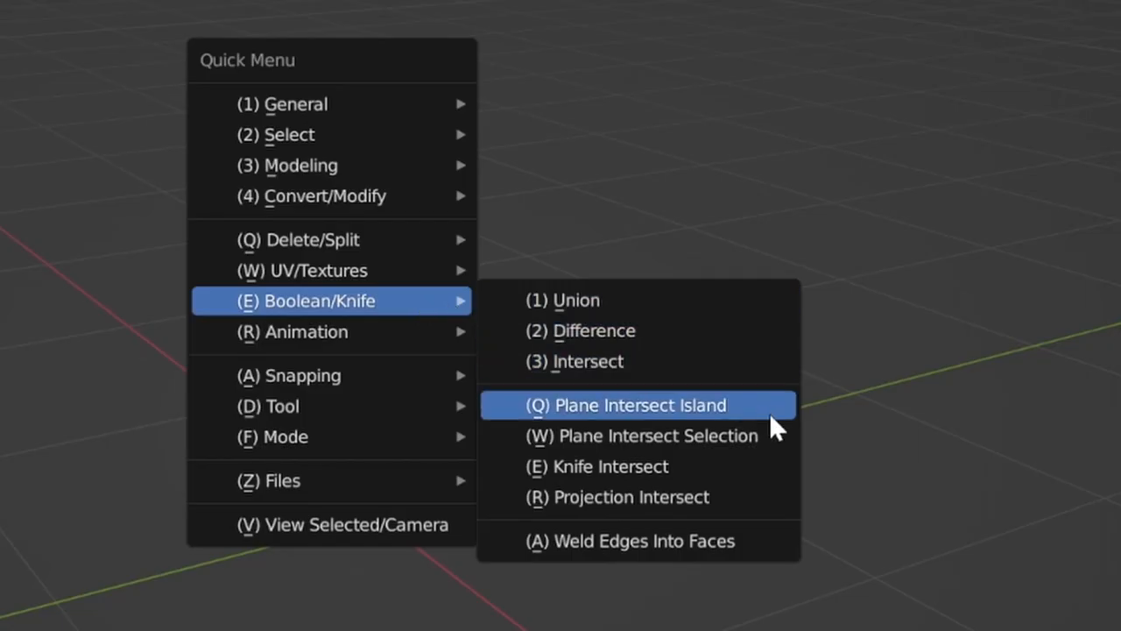
left_click(629, 405)
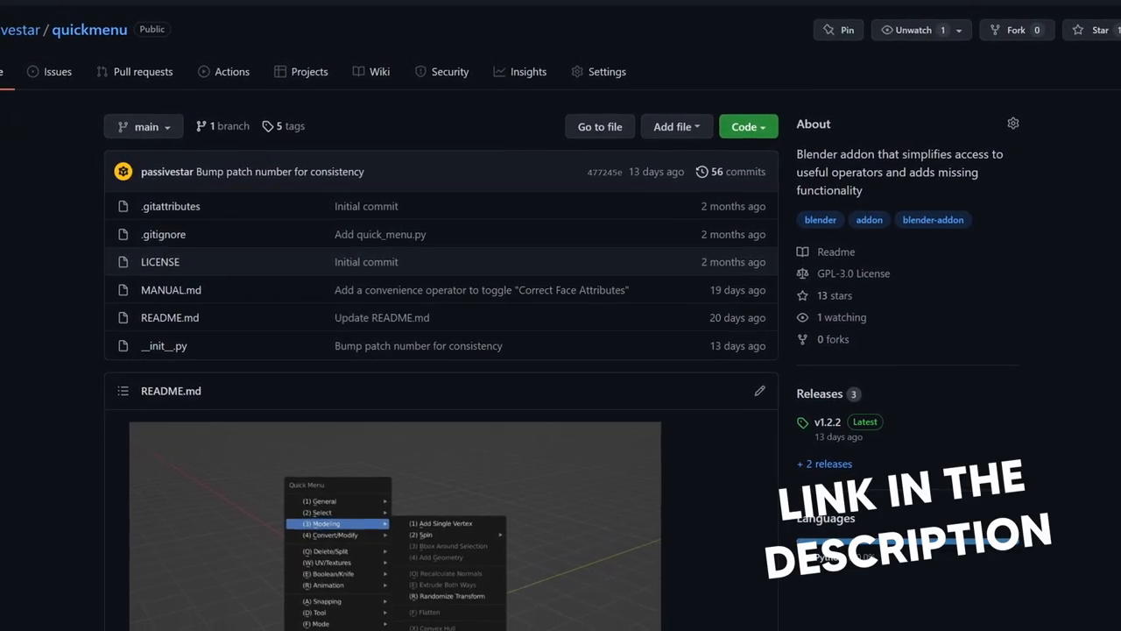
Step: Scroll the Quick Menu GitHub manual down to its Boolean/Knife section
scroll("down", 3)
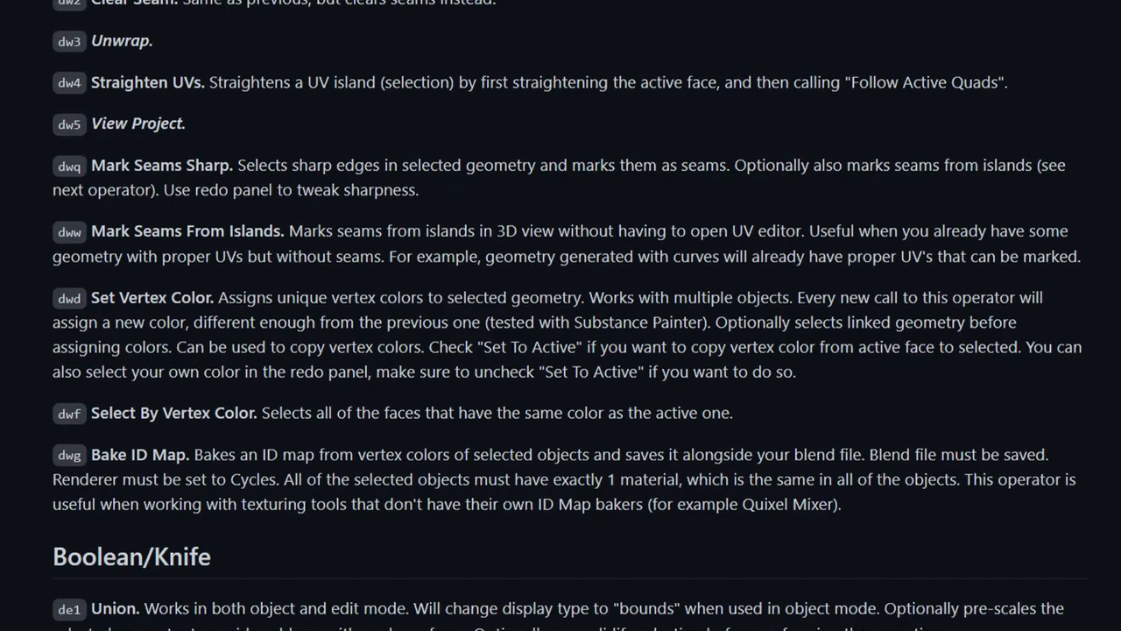
scroll("down", 3)
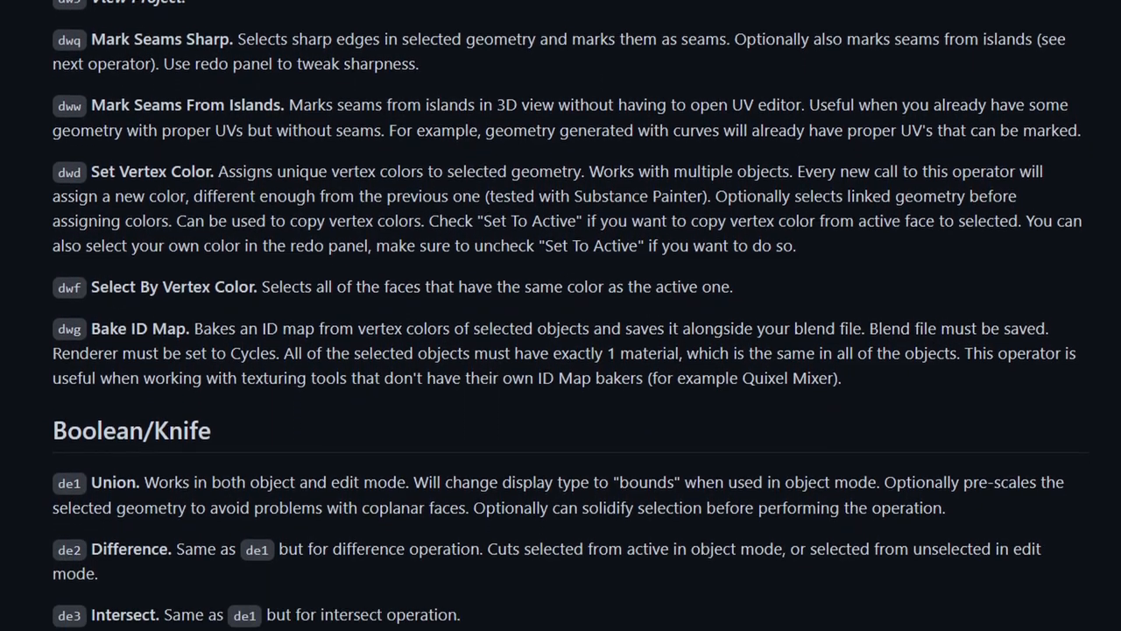
scroll("down", 3)
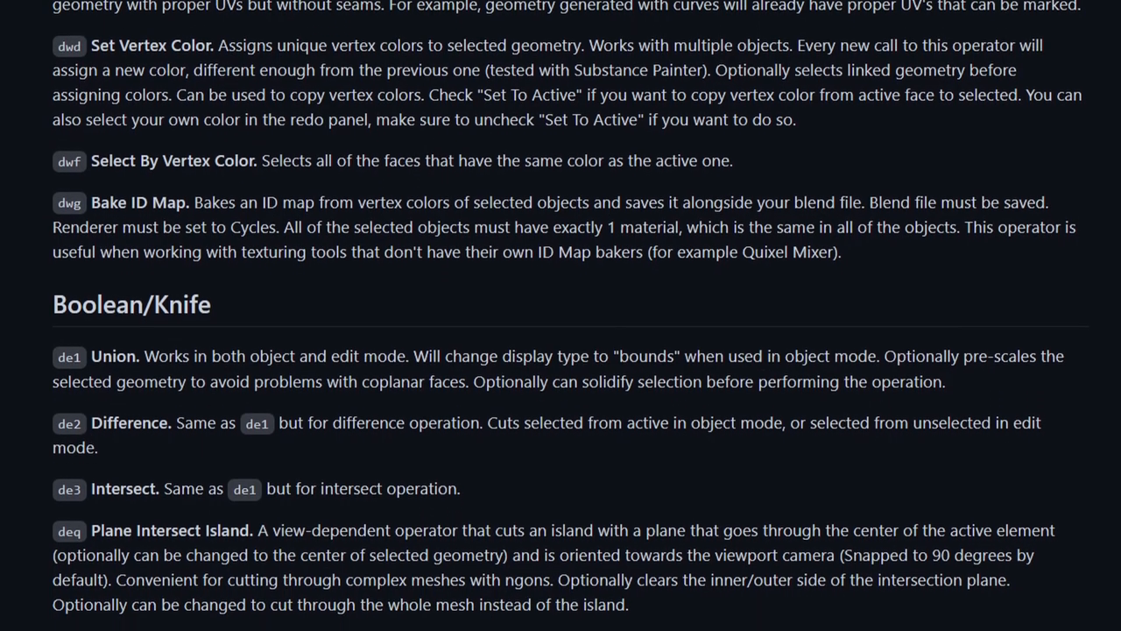
scroll("down", 3)
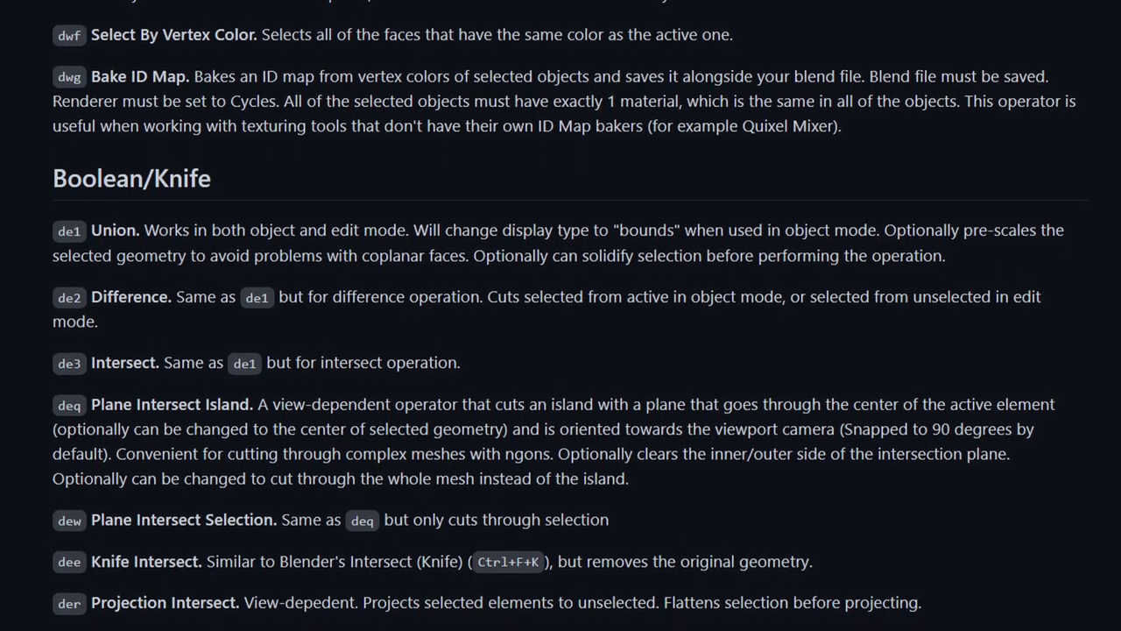